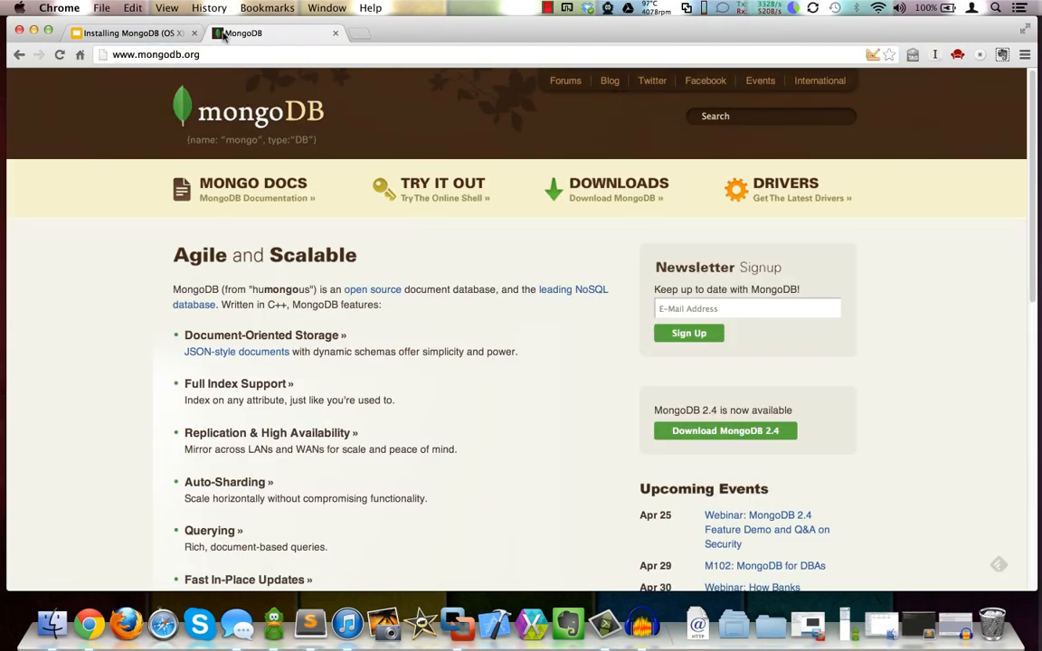
mouse_move(604, 181)
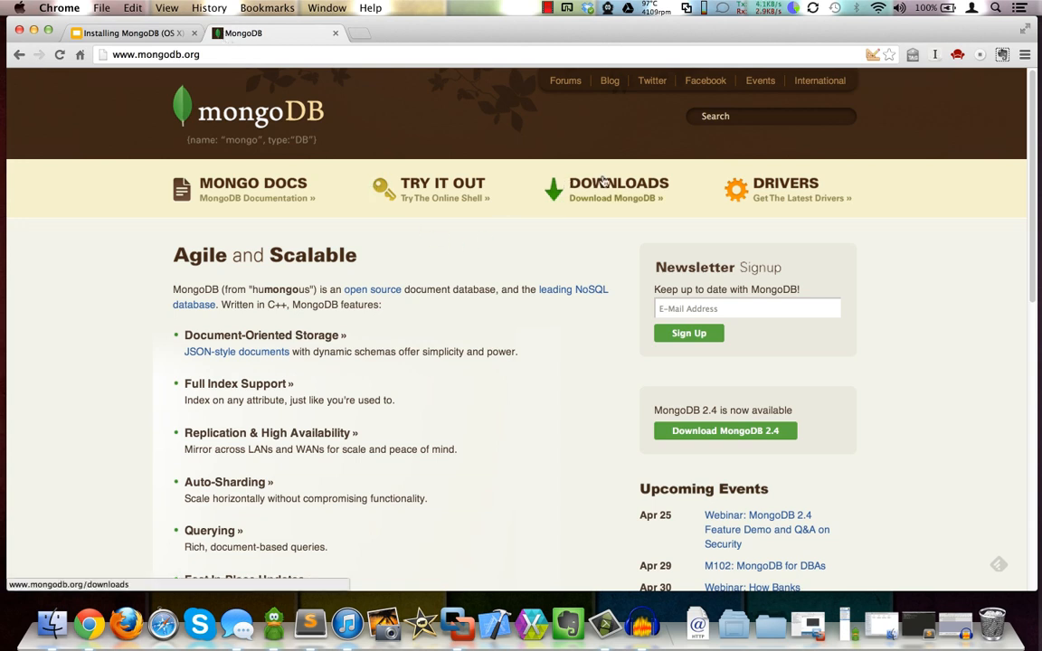
Go to the MongoDB Downloads page and bring the 2.4.3 release table into view
click(619, 188)
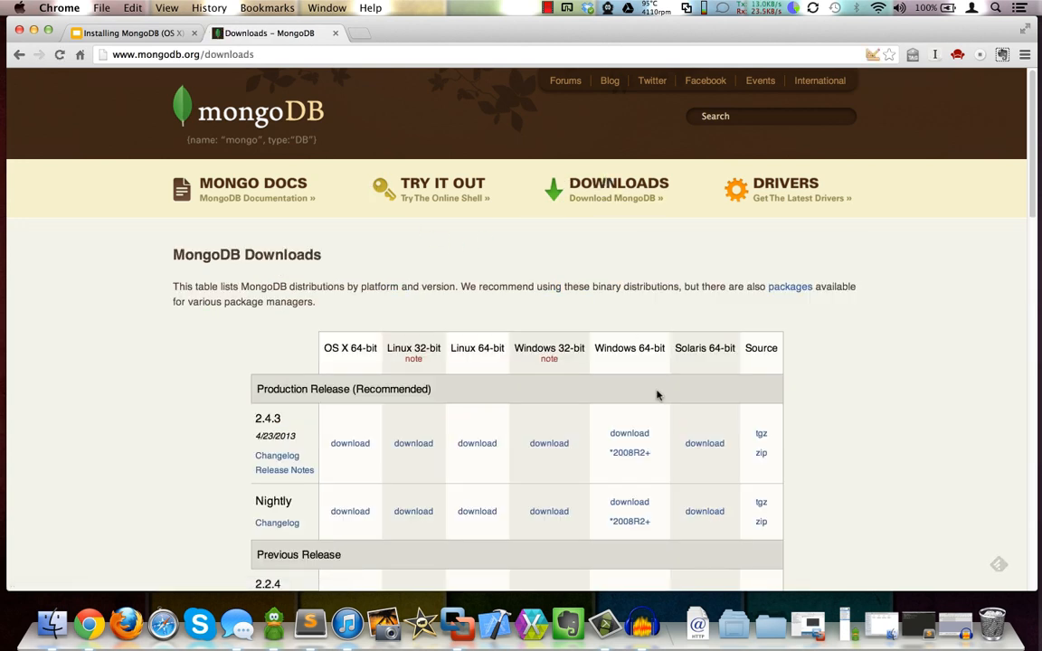
scroll(down, 3)
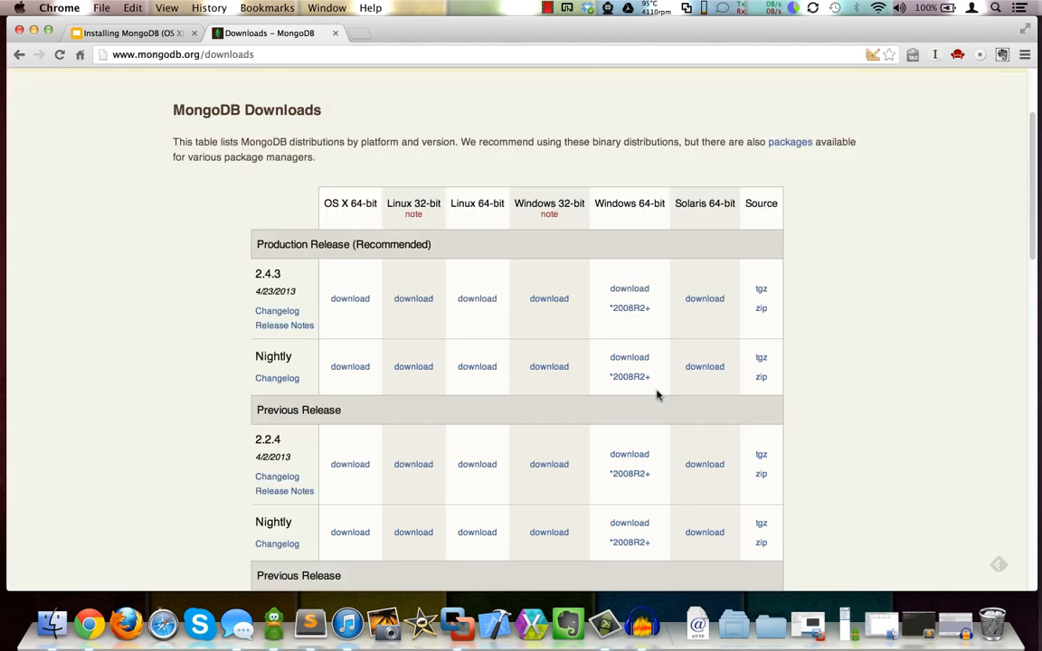
mouse_move(342, 219)
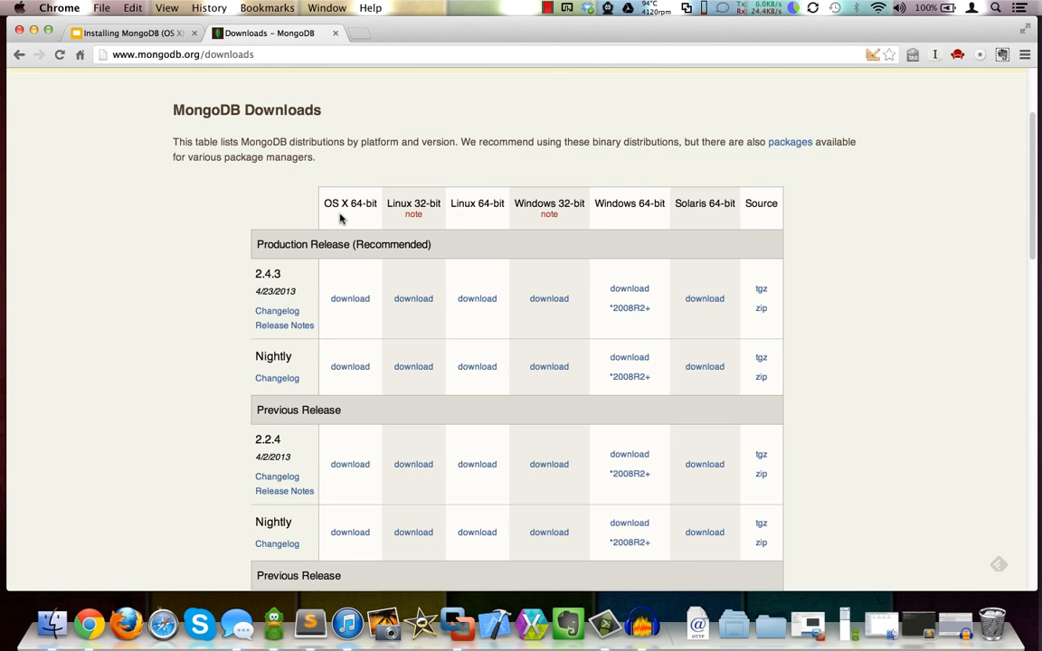
mouse_move(366, 215)
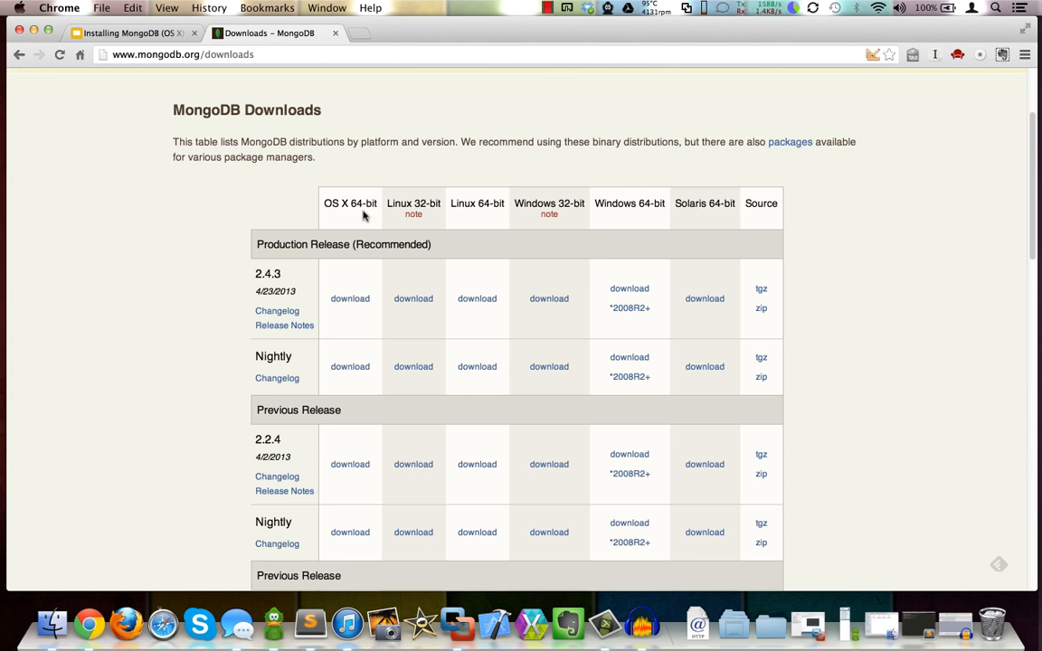
mouse_move(507, 210)
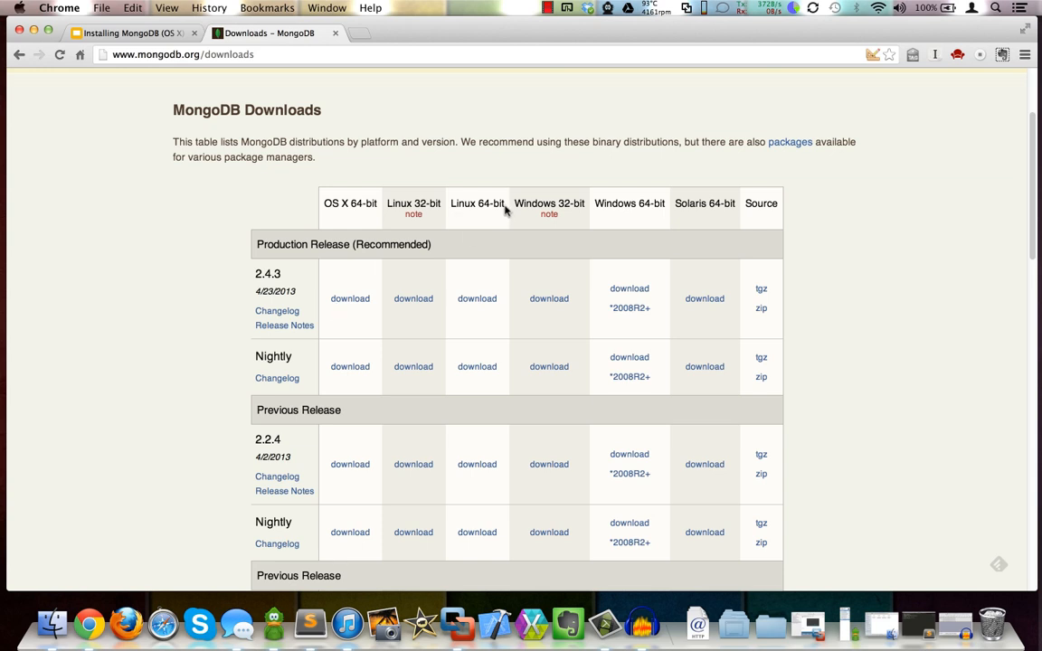
mouse_move(528, 275)
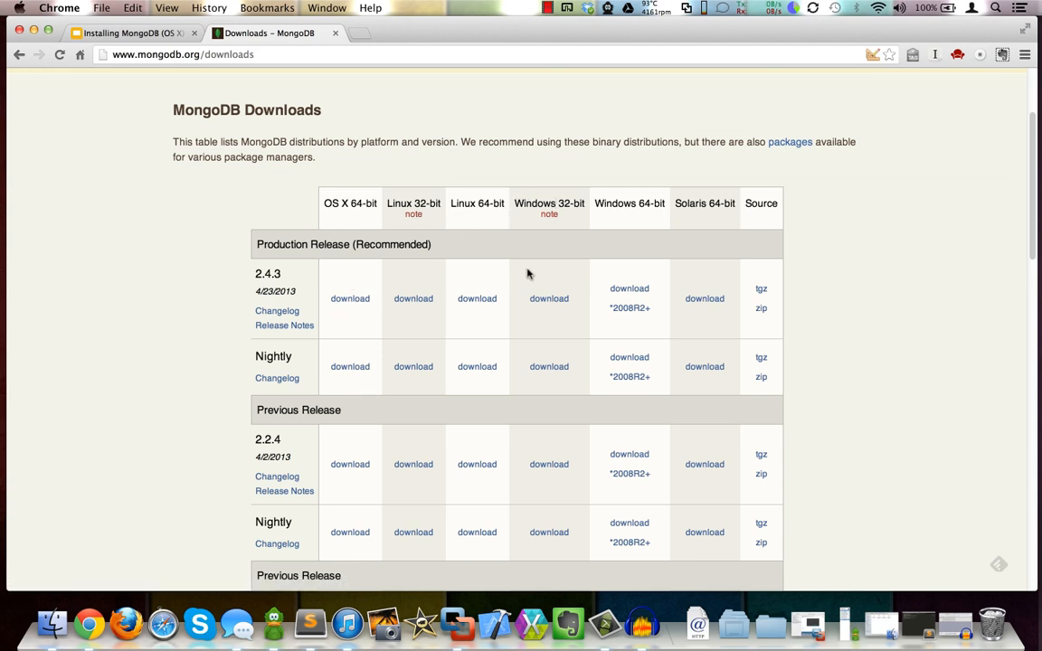
mouse_move(413, 213)
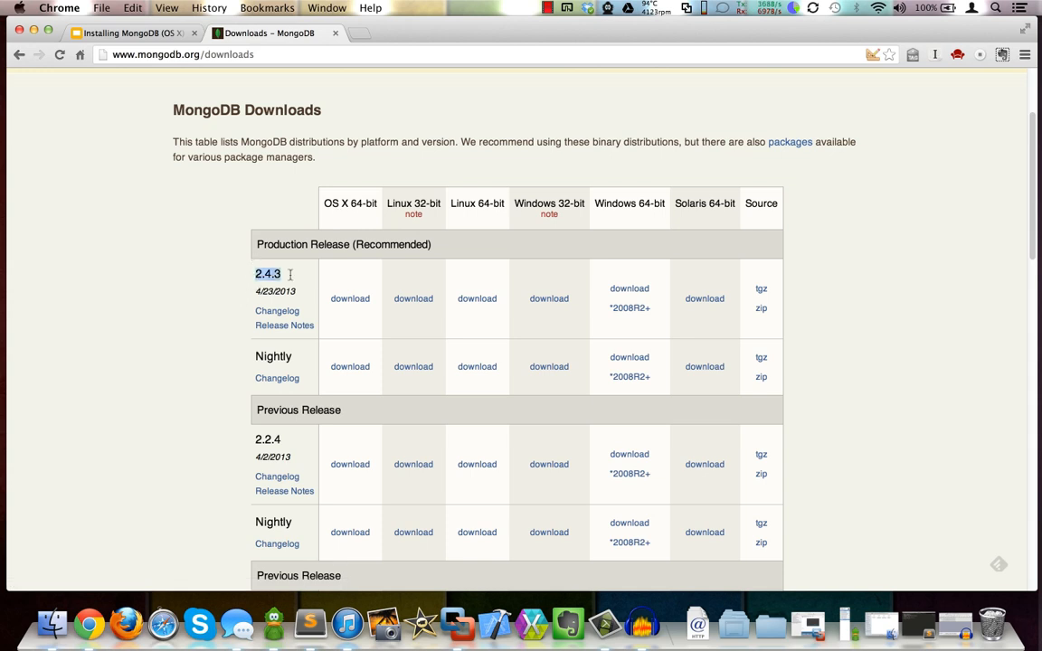
mouse_move(284, 325)
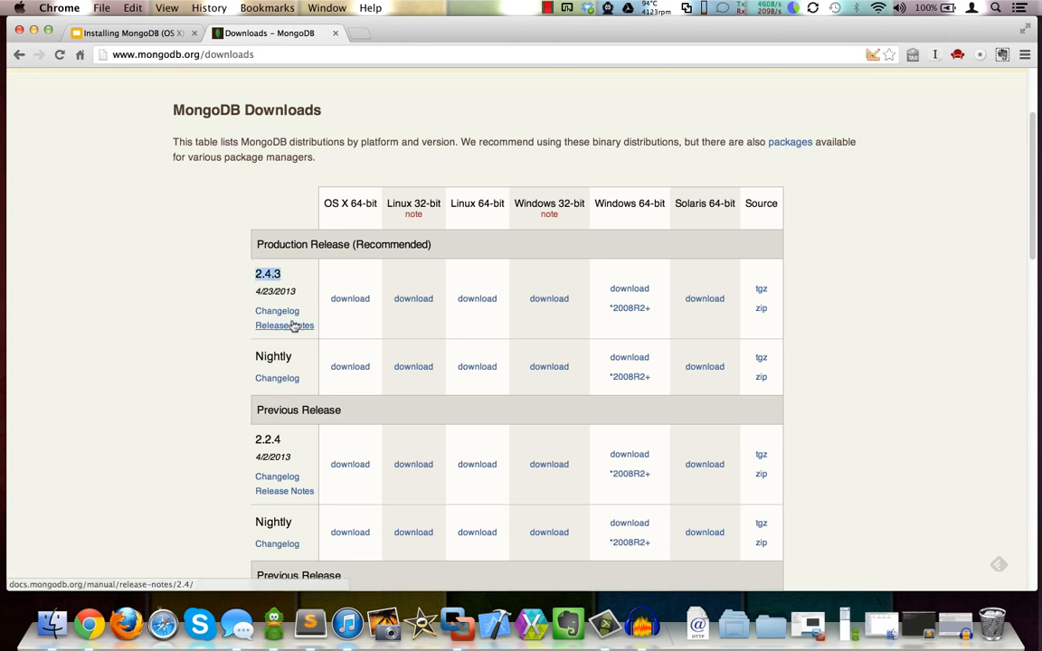
Download the OS X 64-bit MongoDB 2.4.3 archive
click(351, 298)
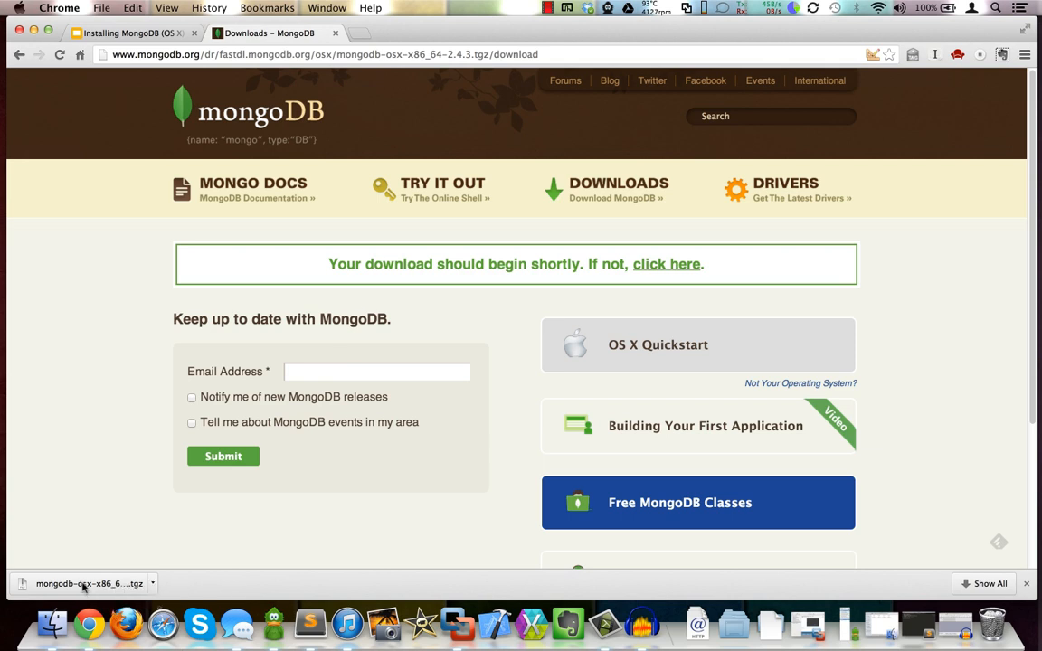
mouse_move(771, 624)
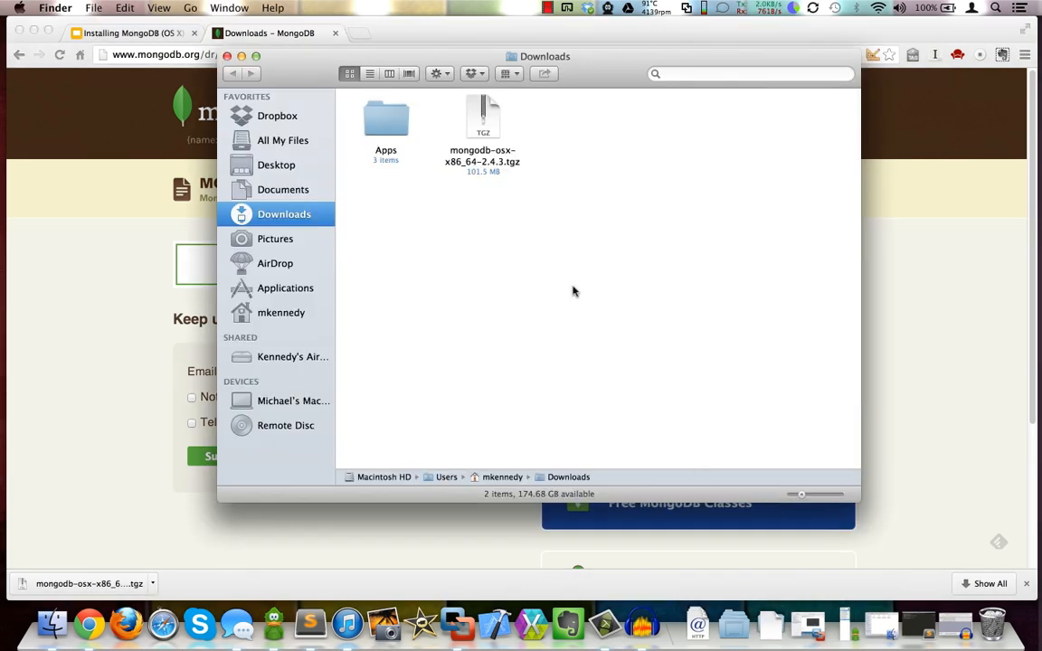
Extract the MongoDB 2.4.3 archive and inspect its bin folder of executables
click(481, 118)
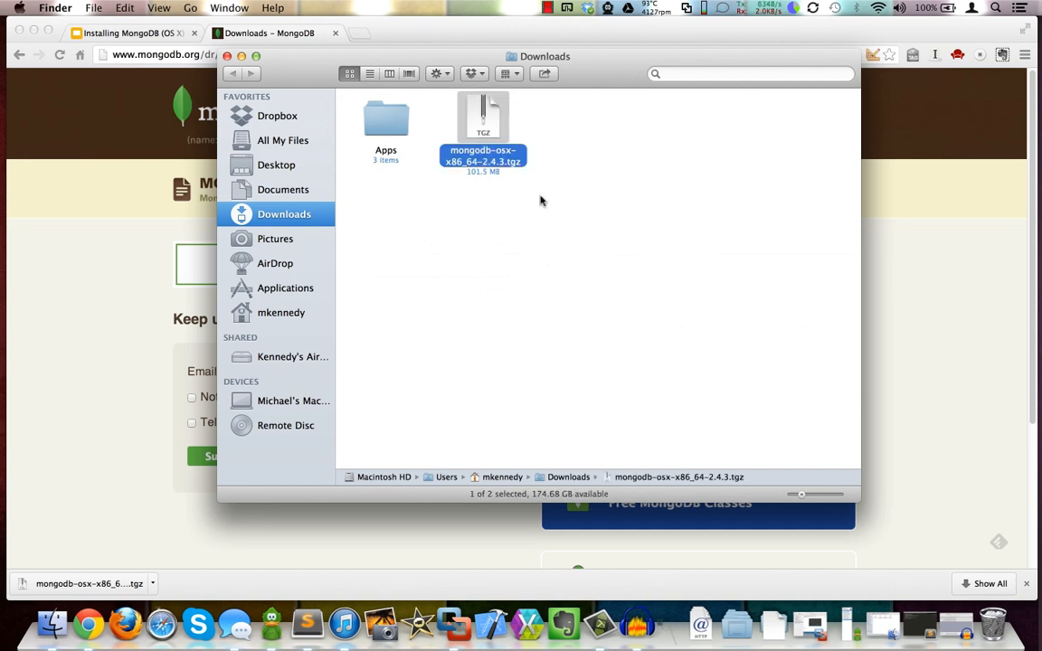
double_click(483, 123)
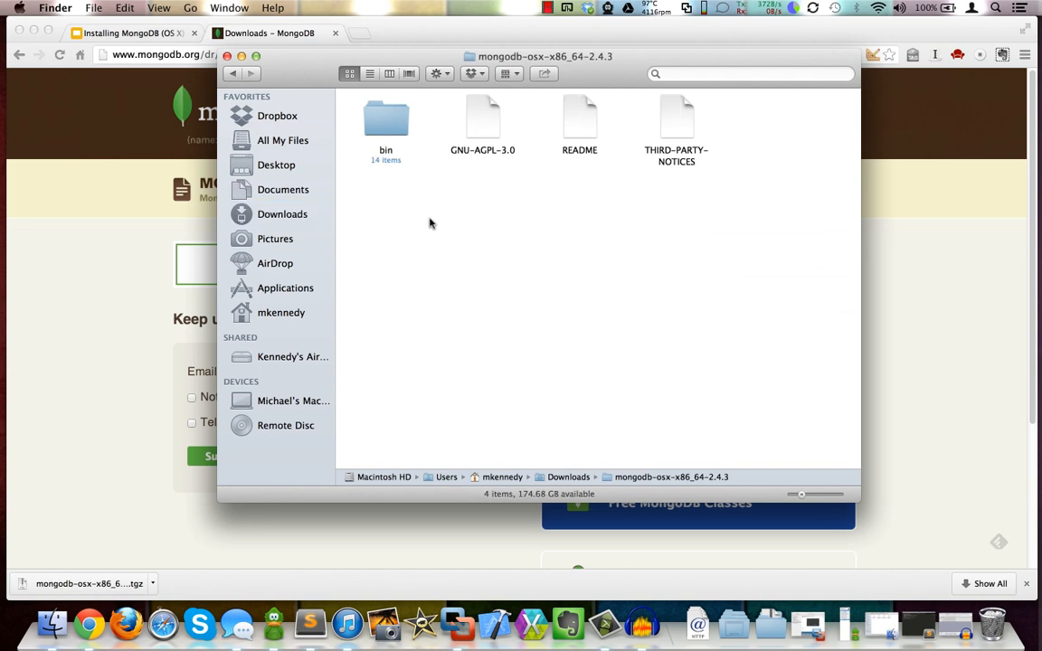
double_click(387, 117)
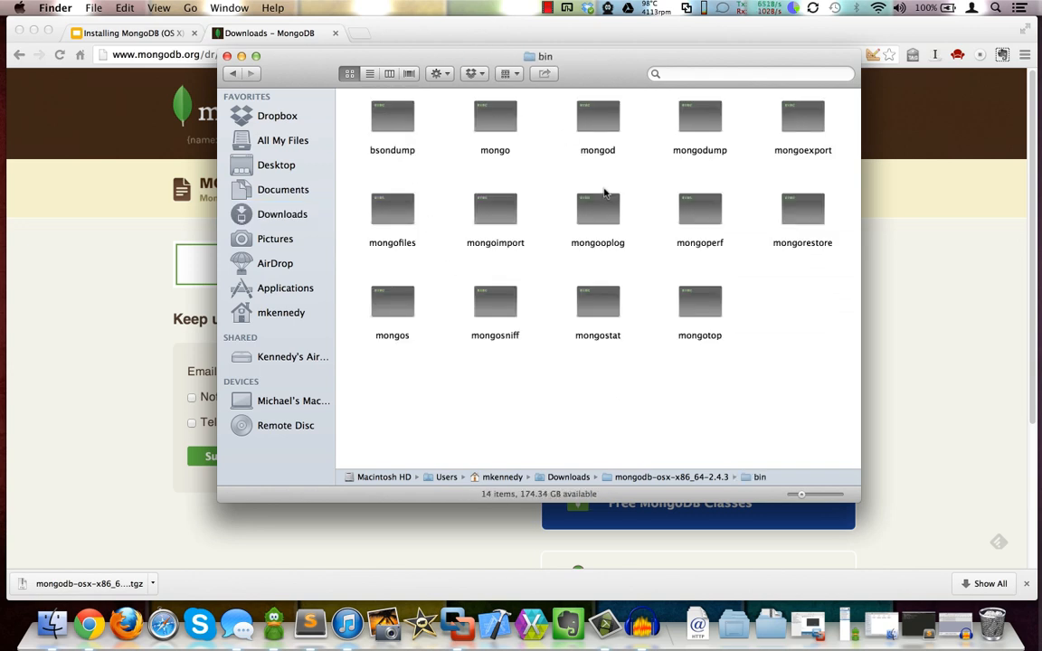
mouse_move(579, 480)
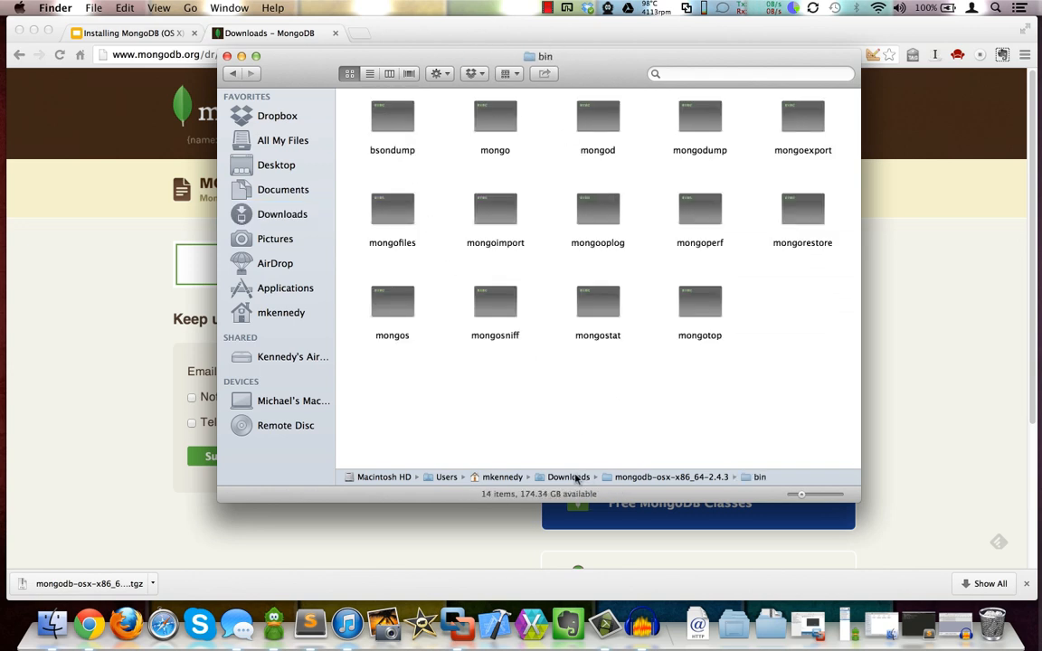
Back in Downloads, select the extracted folder to rename it mongodb
click(284, 214)
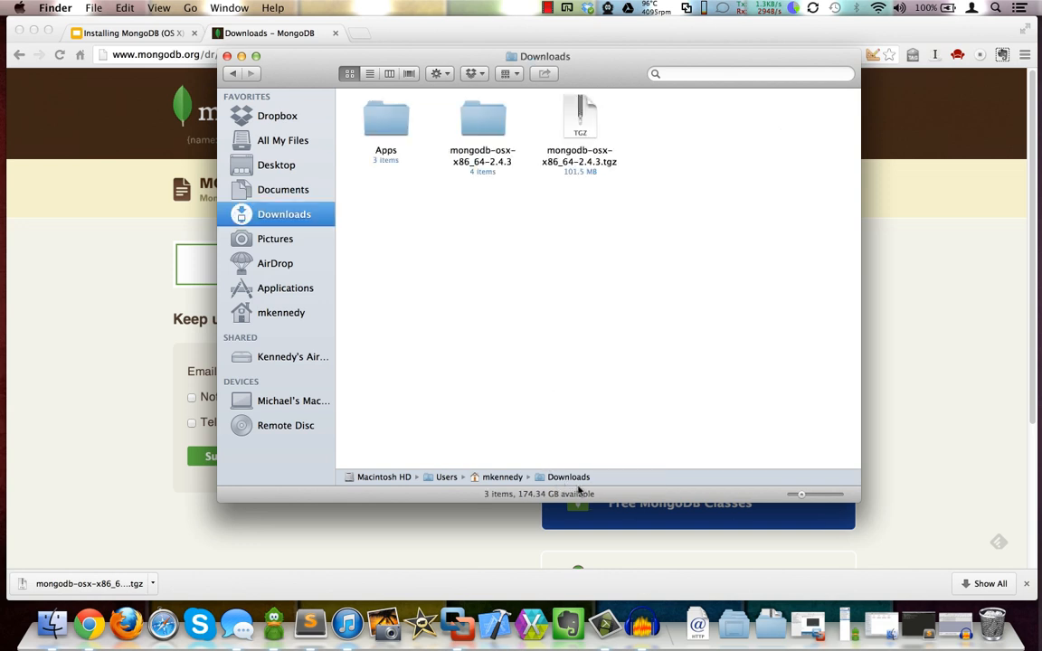
click(481, 123)
text(mongodb)
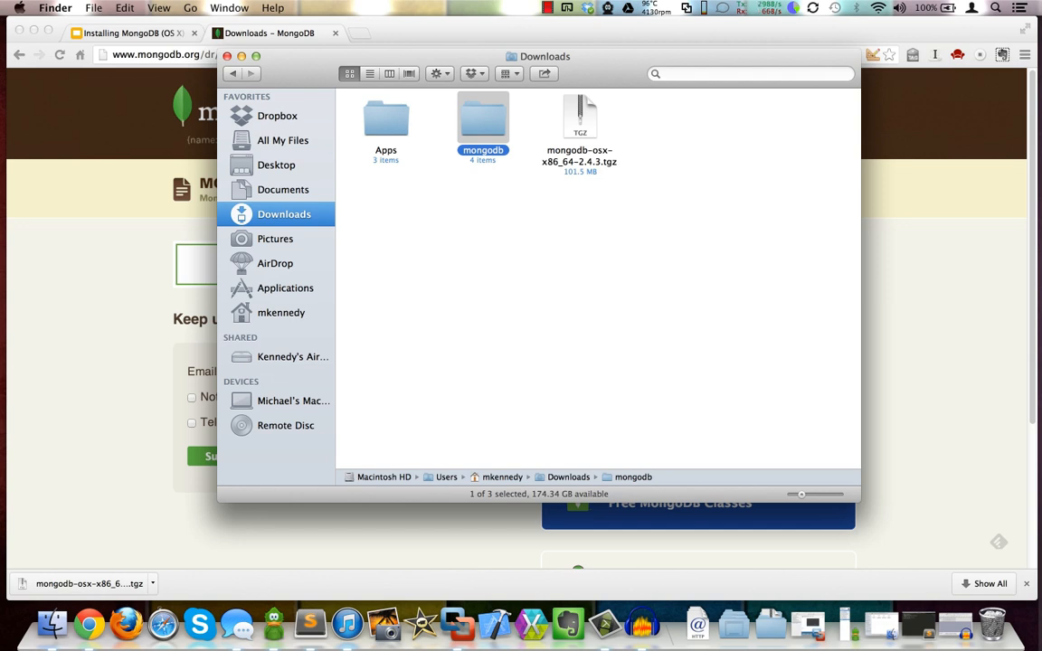
mouse_move(514, 287)
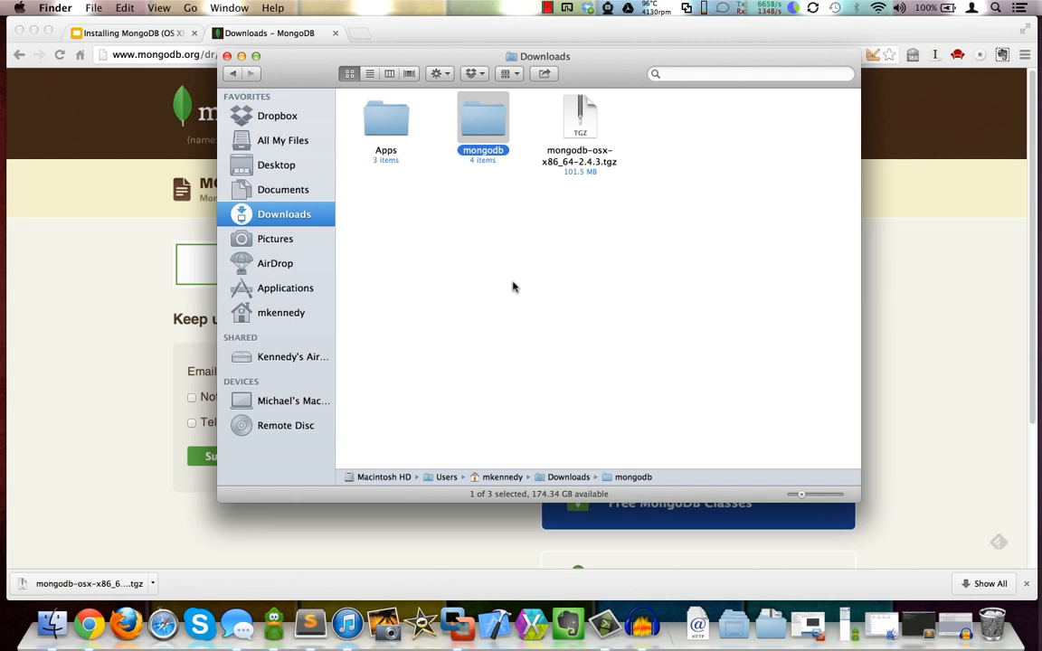
mouse_move(546, 302)
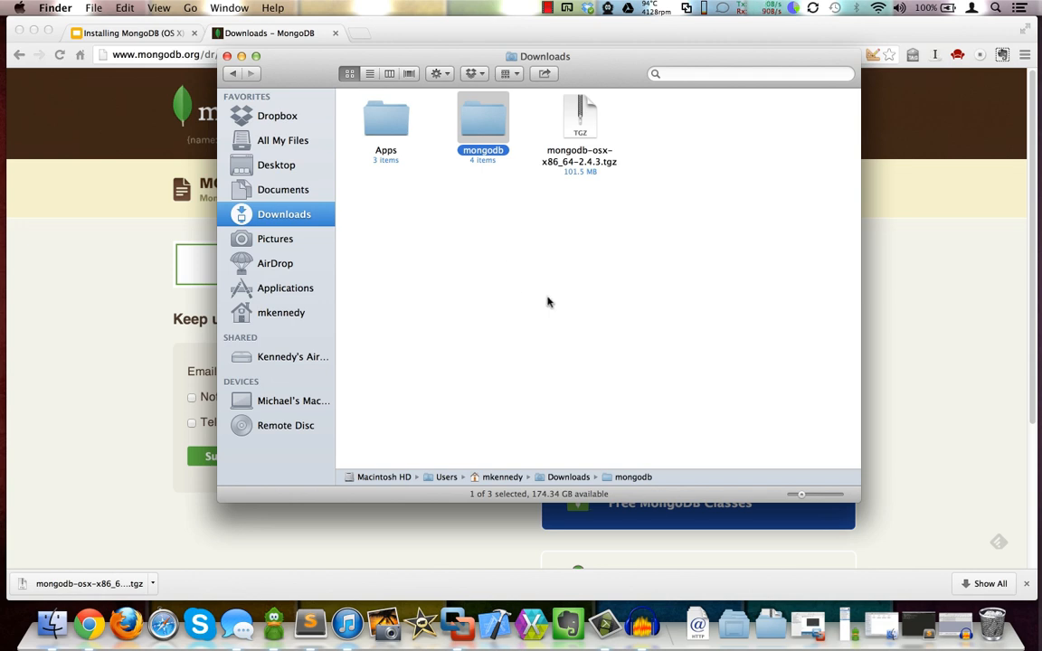
Launch Terminal from Spotlight and clear its old output
text(ter)
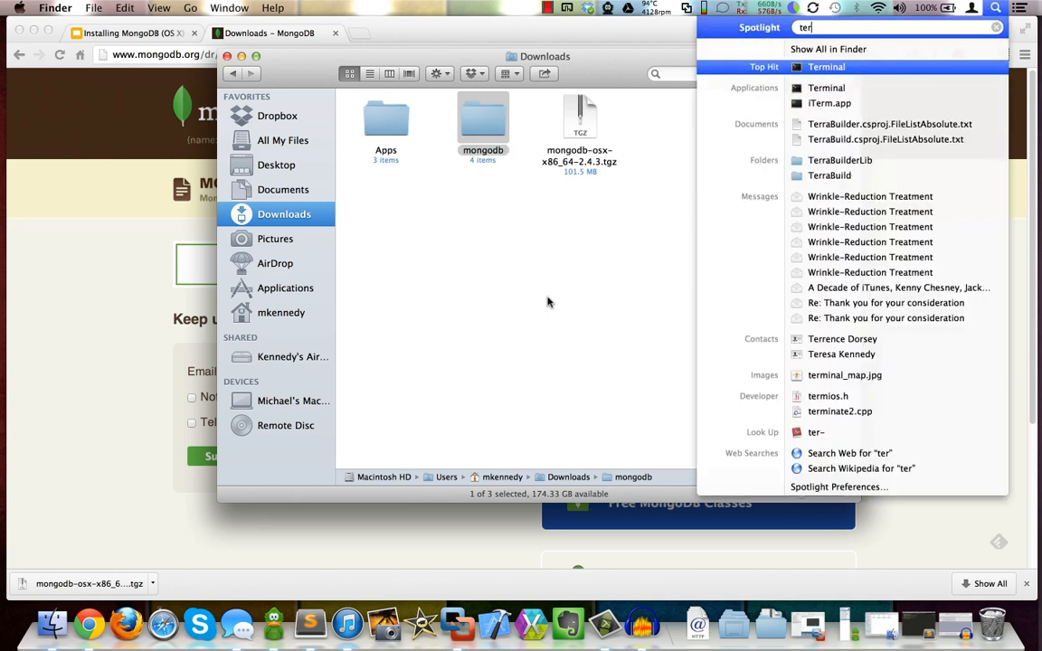
click(825, 65)
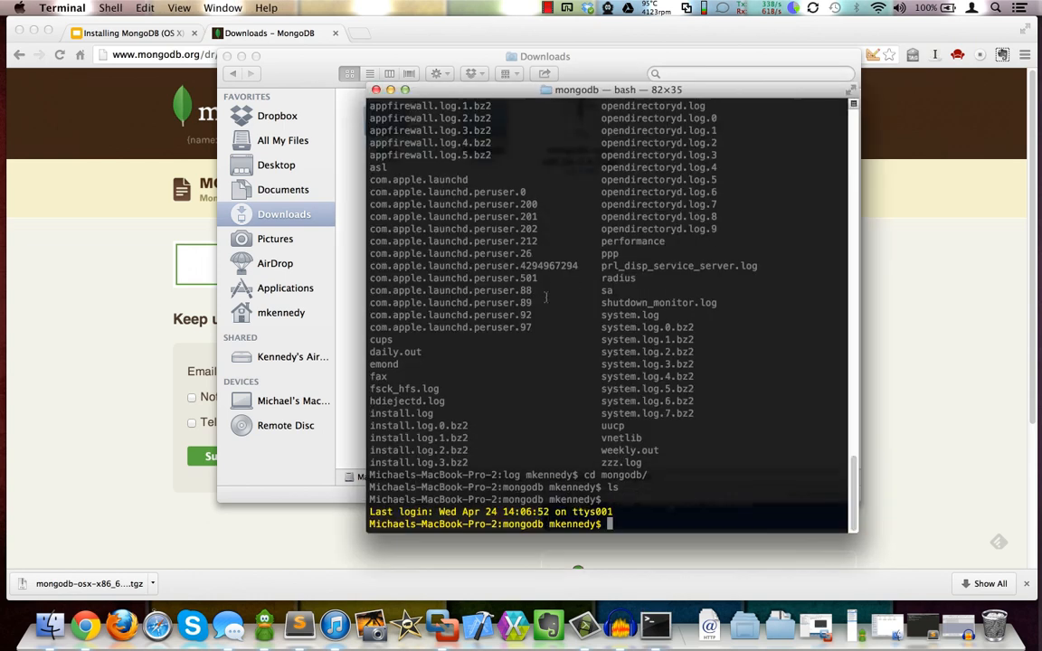
text(cl)
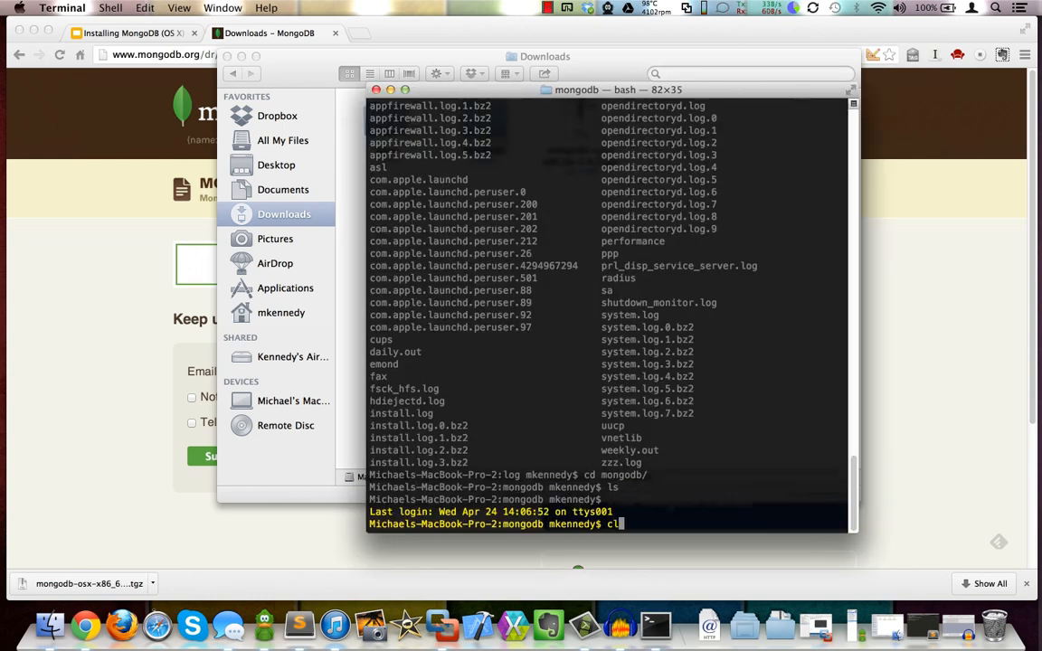
text(pwd)
key(Return)
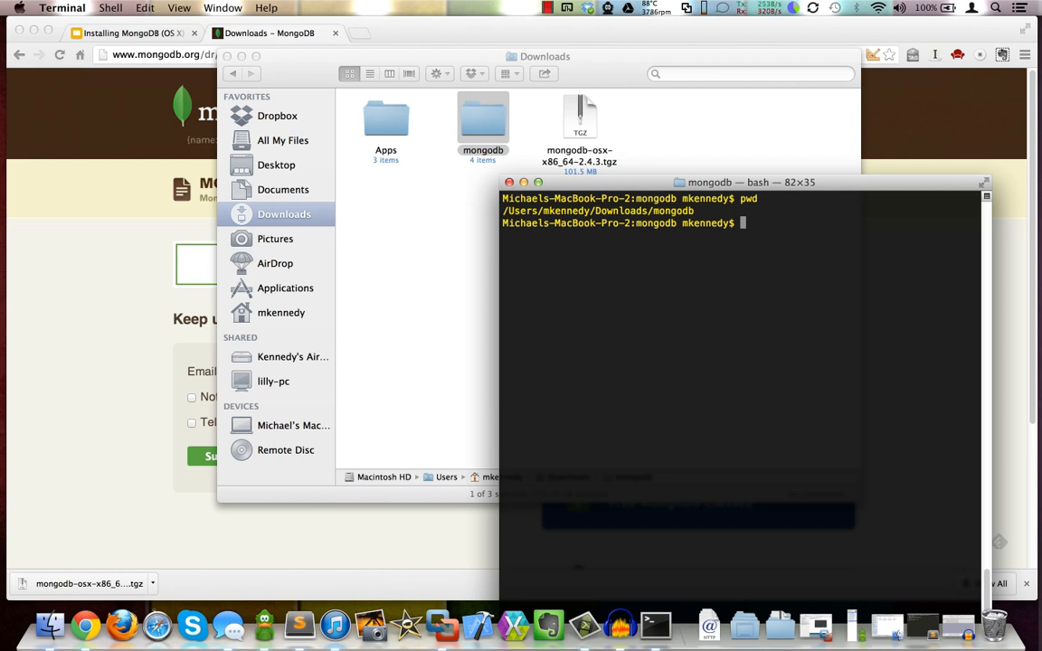
Change into the mongodb bin directory and list the MongoDB executables
text(cd bin)
text(ls)
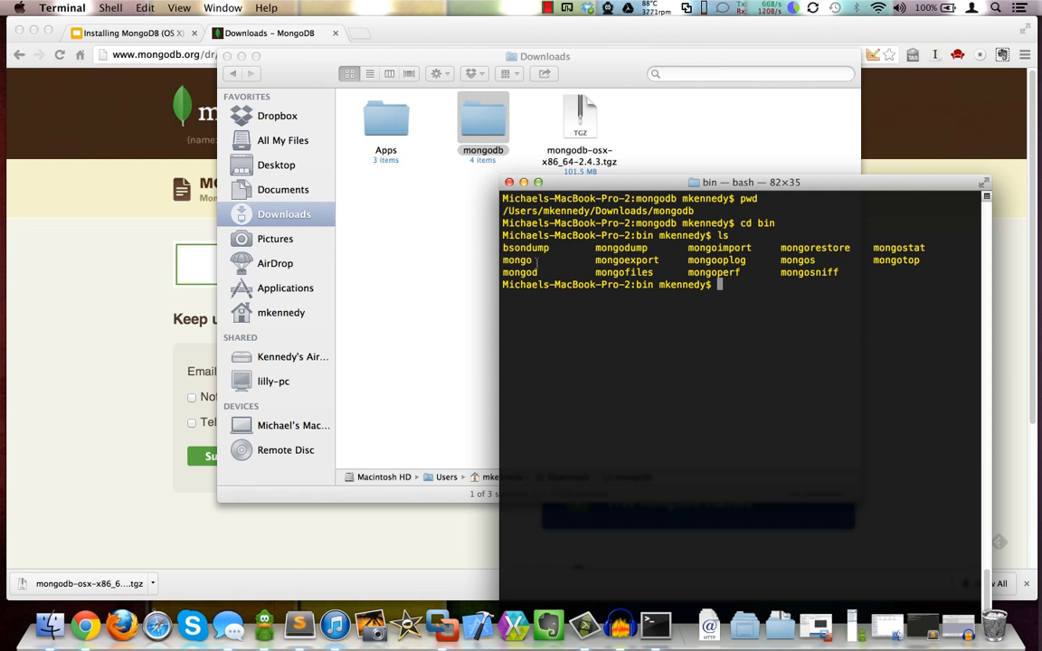
double_click(521, 271)
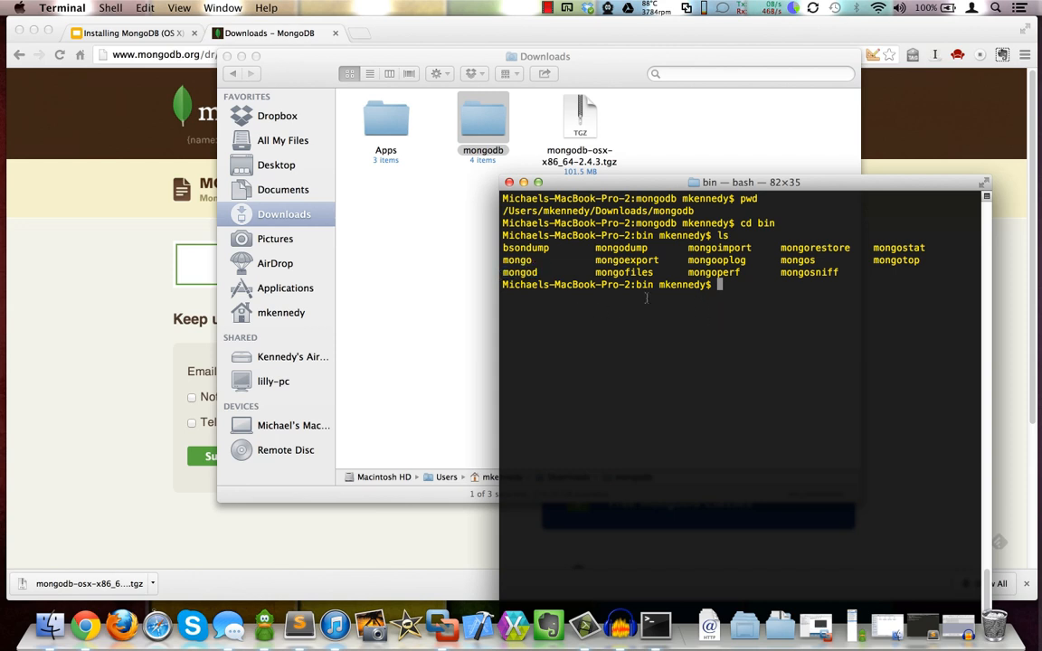
Run ./mongod, which exits because /data/db does not exist, then clear the window
text(.)
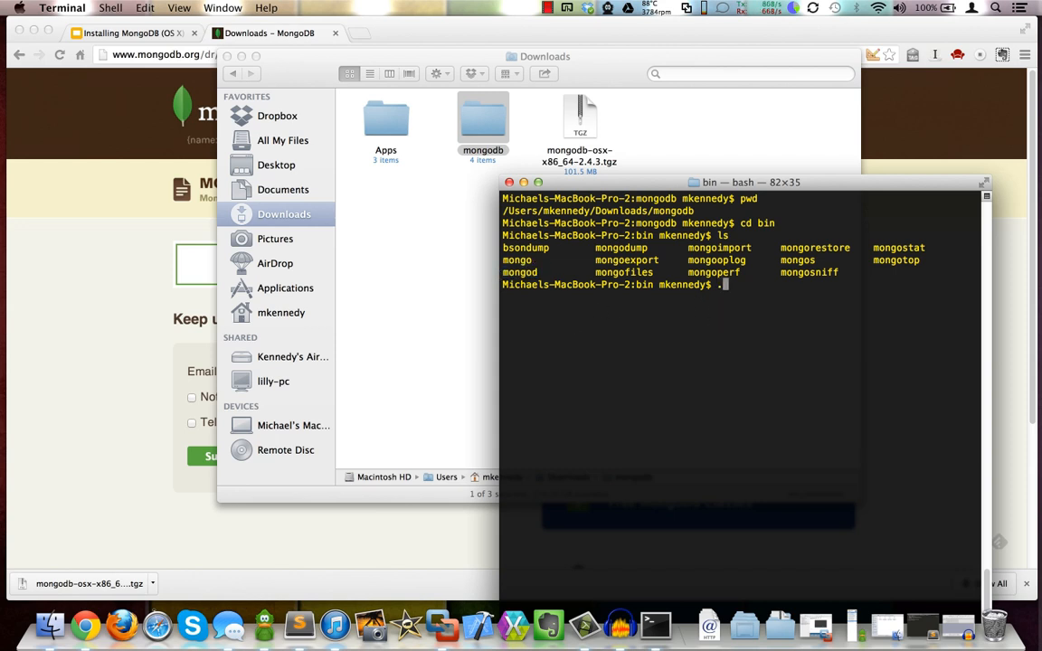
text(/mongod)
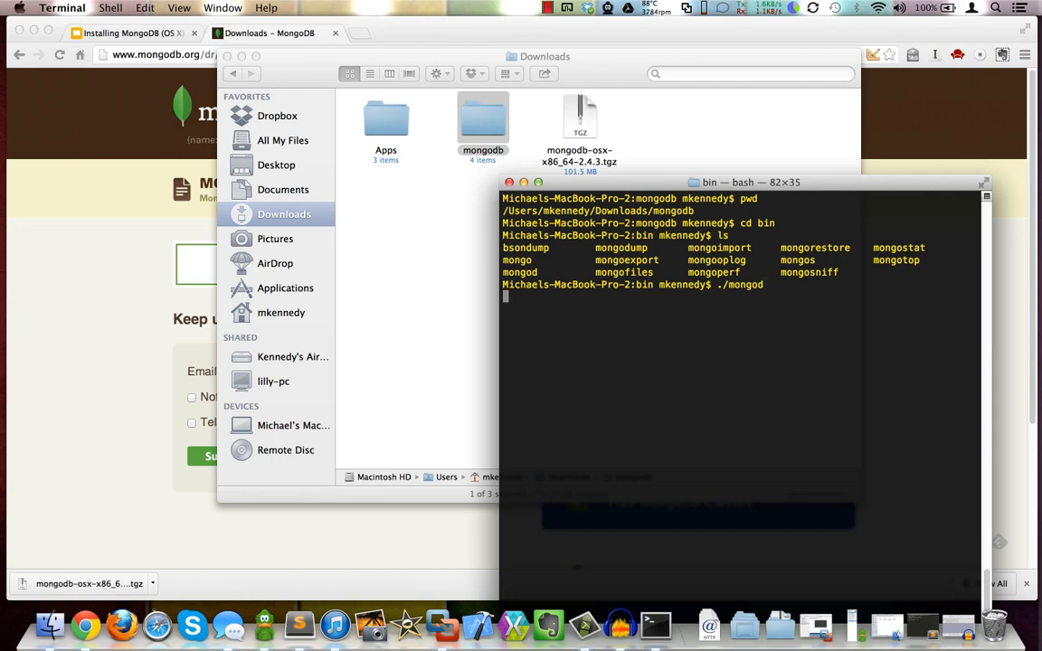
key(Return)
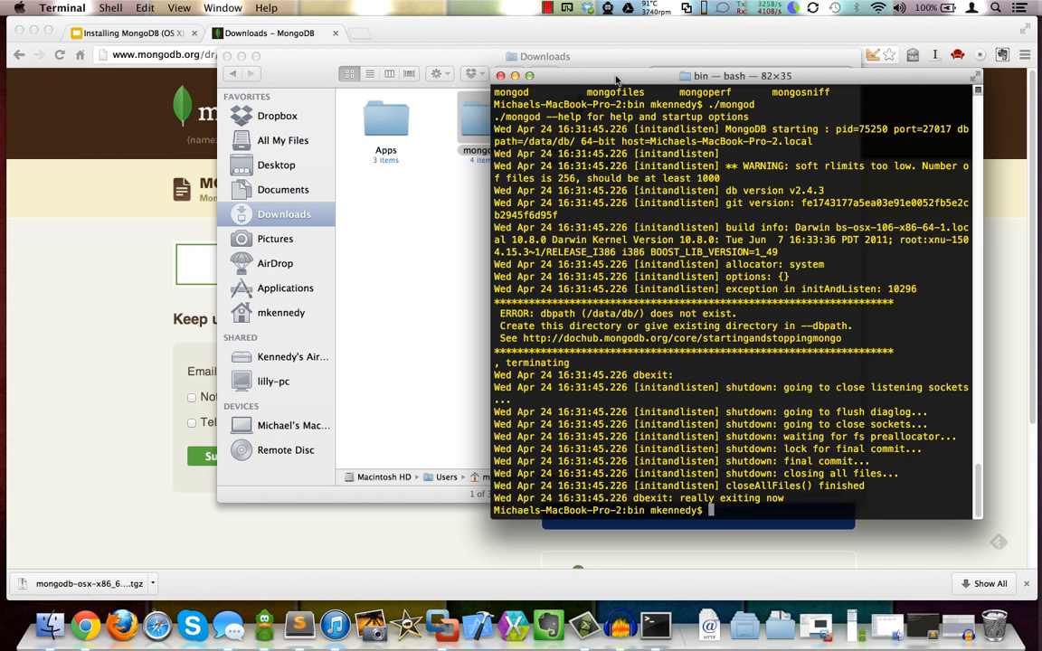
text(clear)
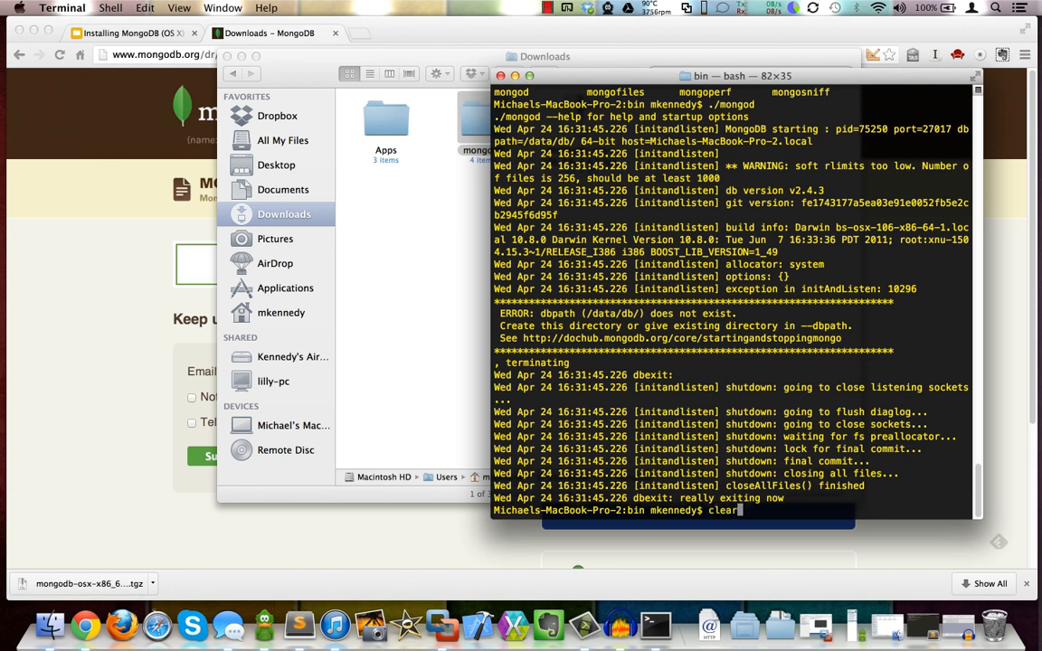
key(Return)
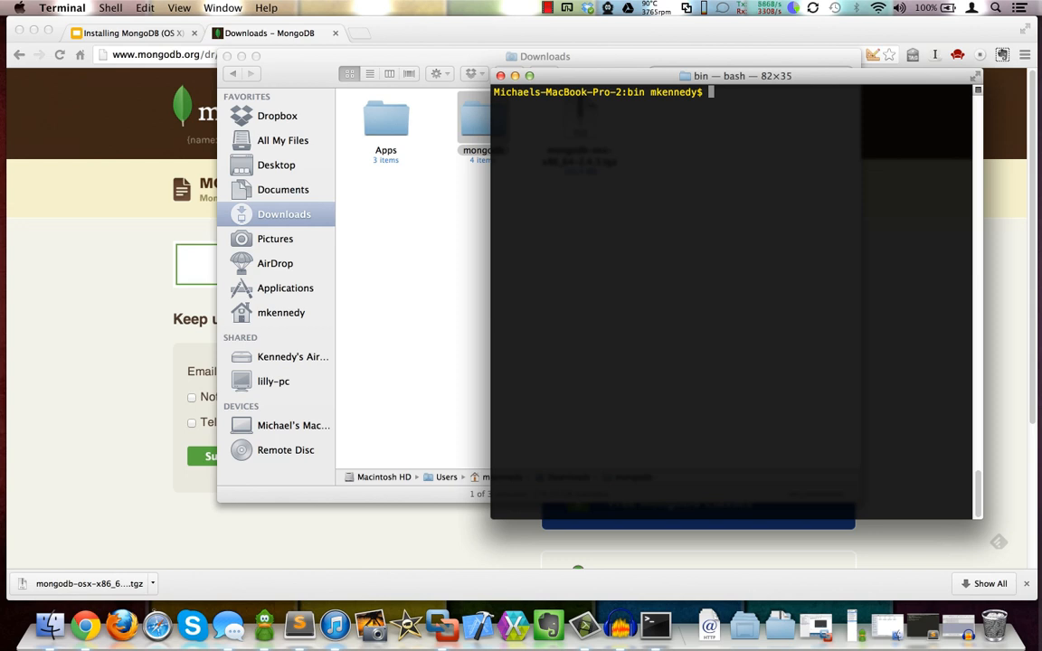
Create the /data/db directory with sudo mkdir, entering the administrator password
text(sudo)
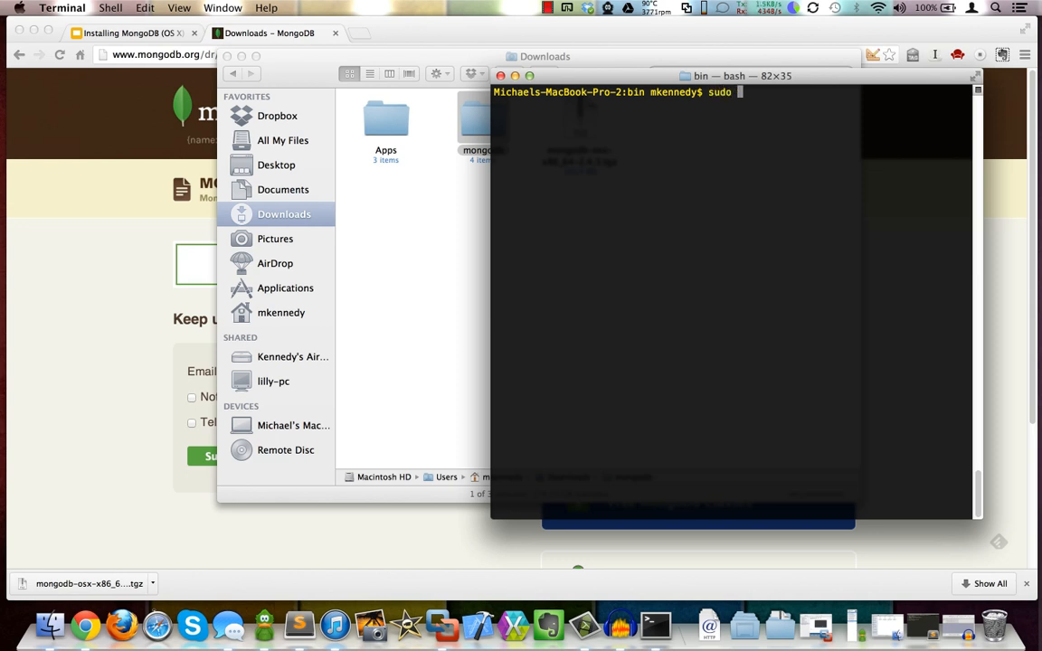
text(mkdir /)
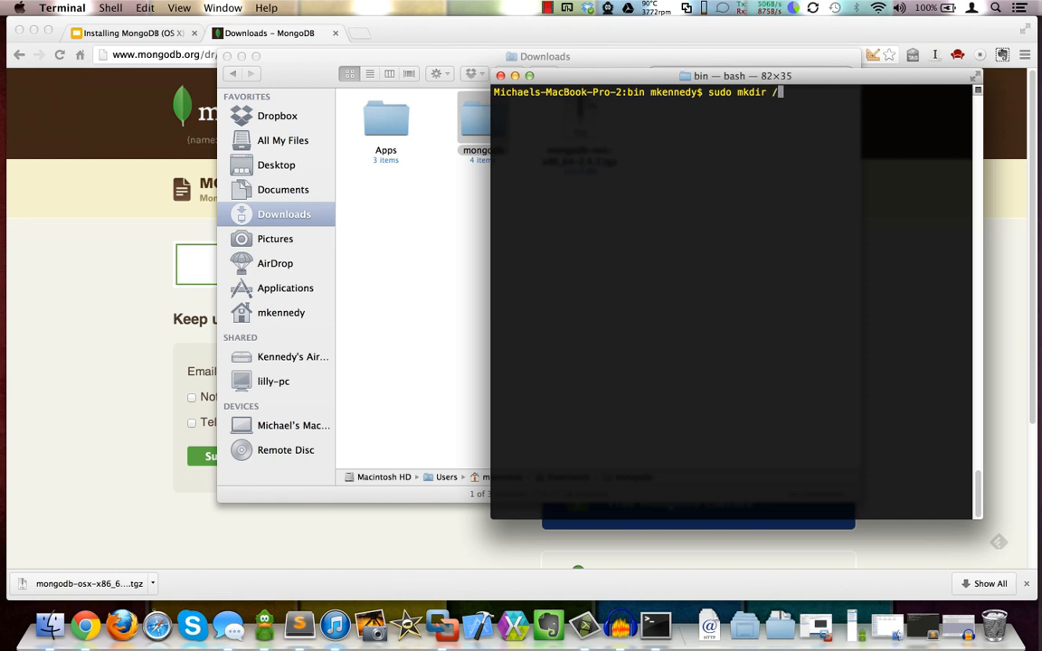
text(data)
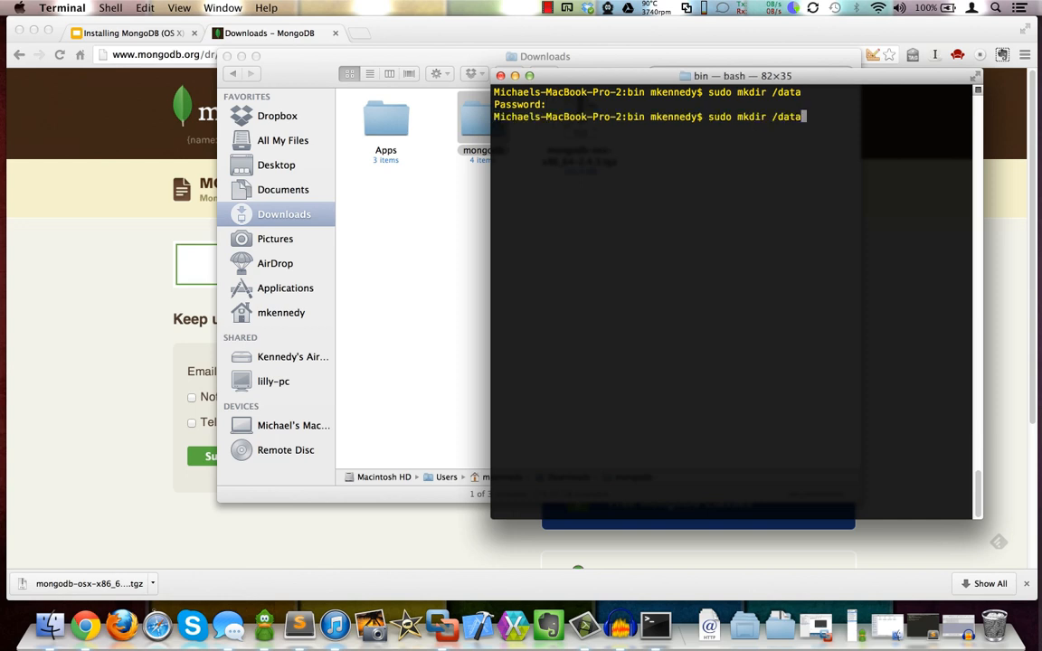
key(Return)
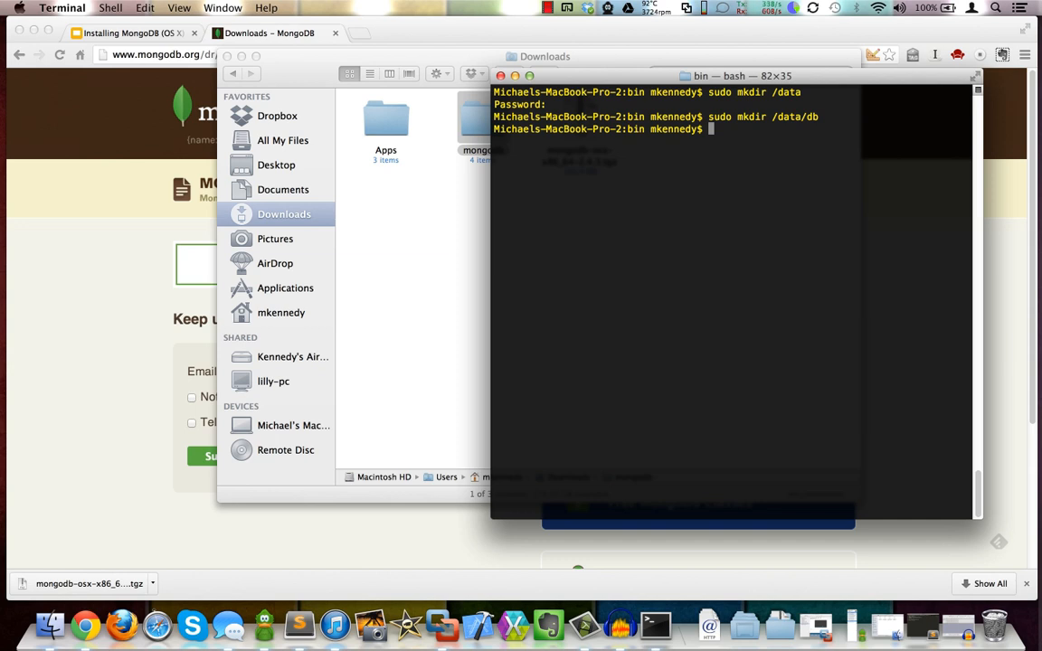
Make /data/db writable by every user with sudo chmod 777
text(sudo chmdo 7)
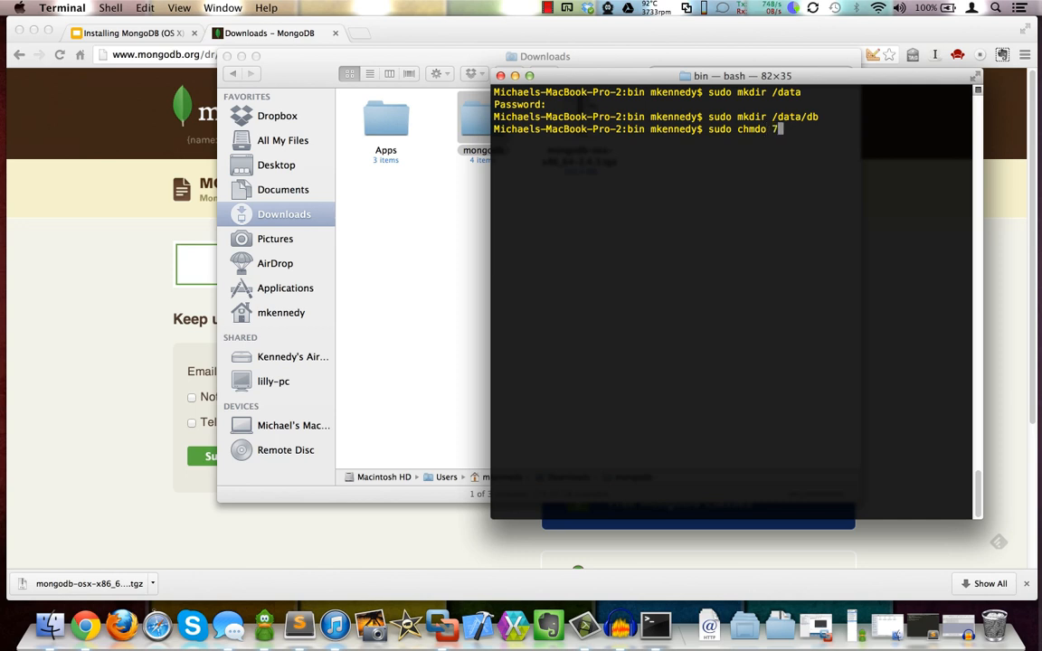
key(BackSpace)
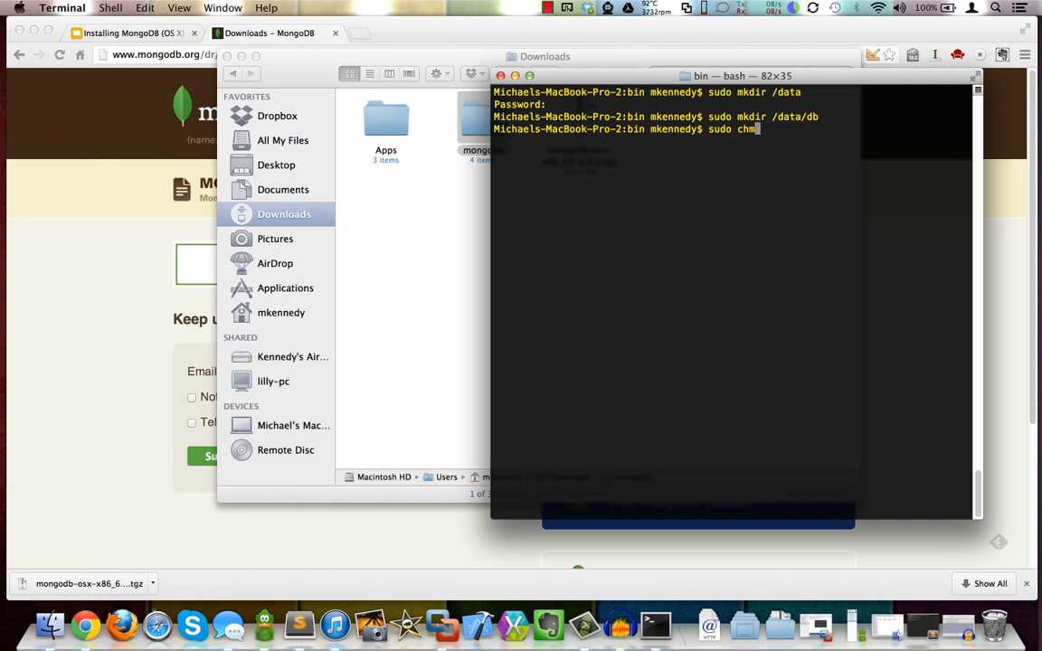
text(od 777 /d)
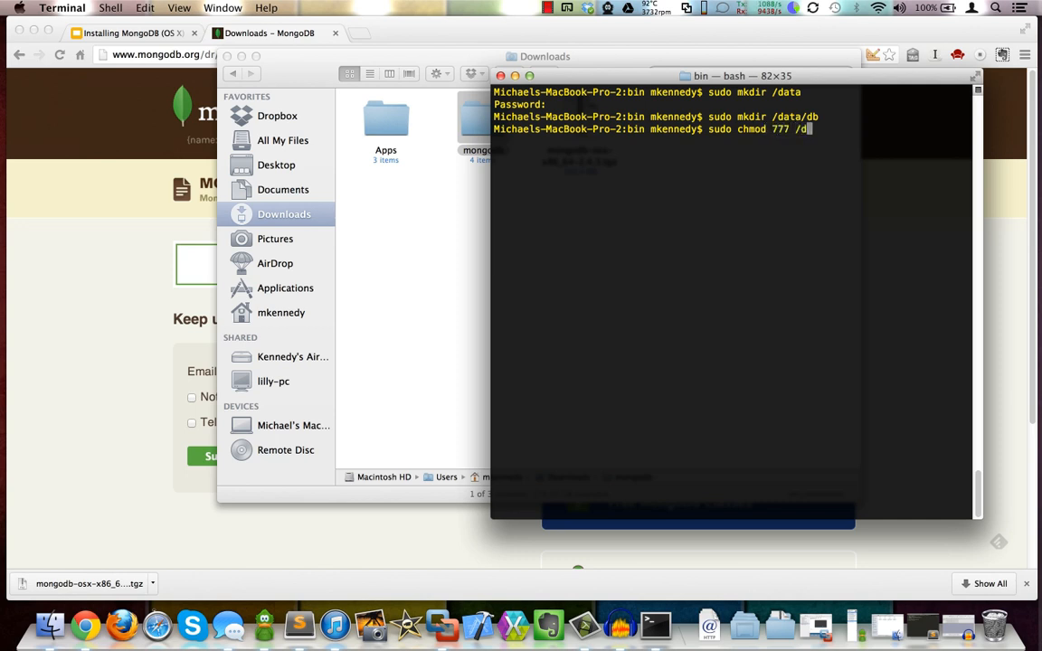
key(Return)
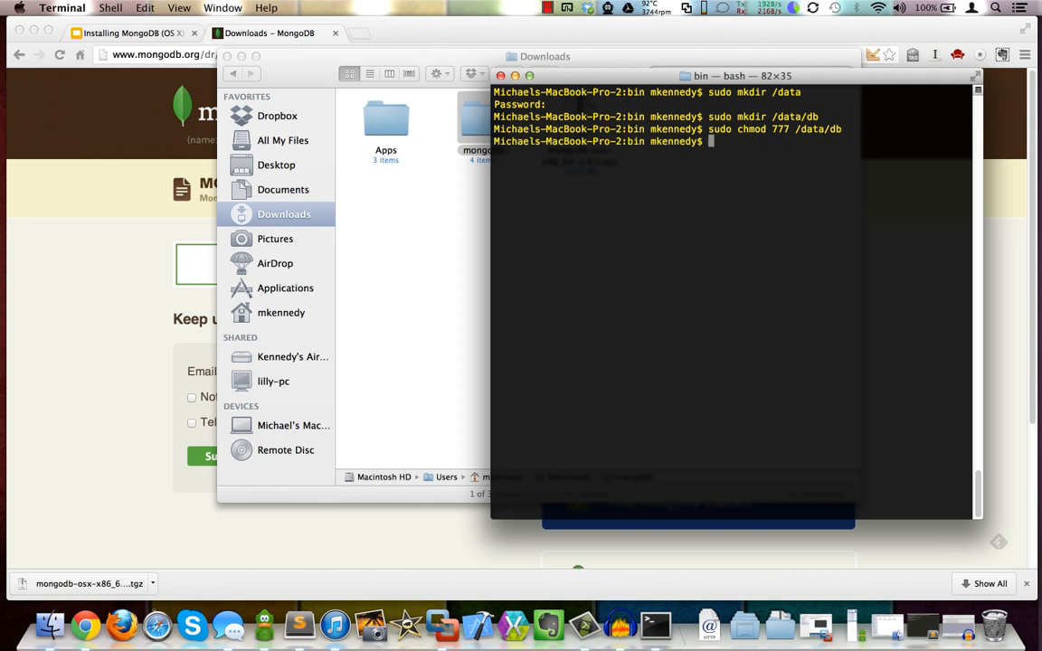
Start ./mongod and allow incoming network connections so it waits on port 27017
text(./mogo)
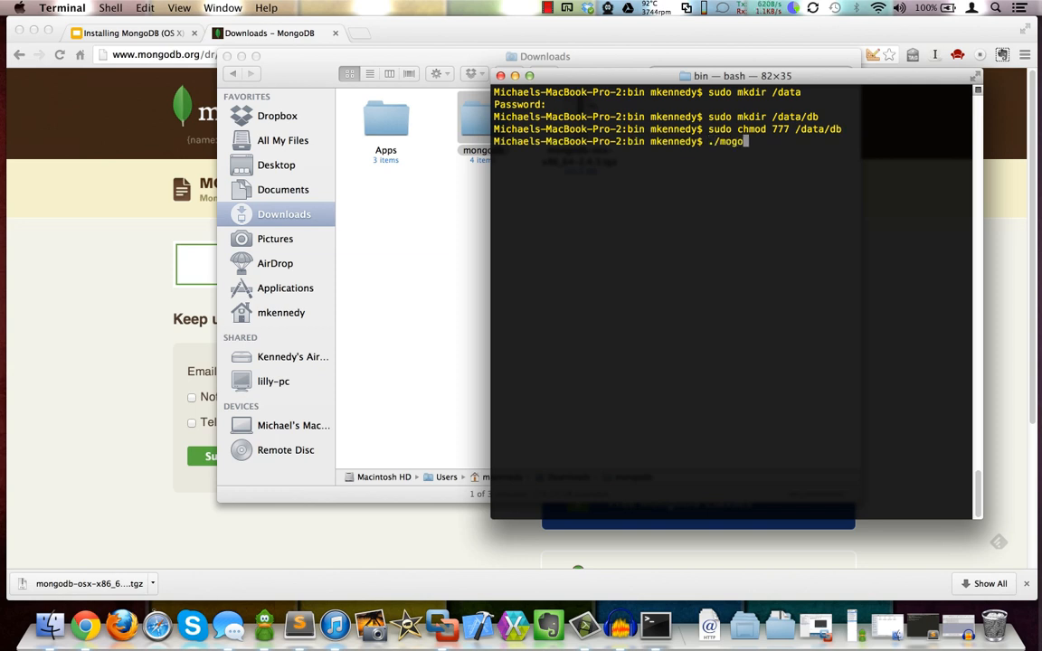
text(d)
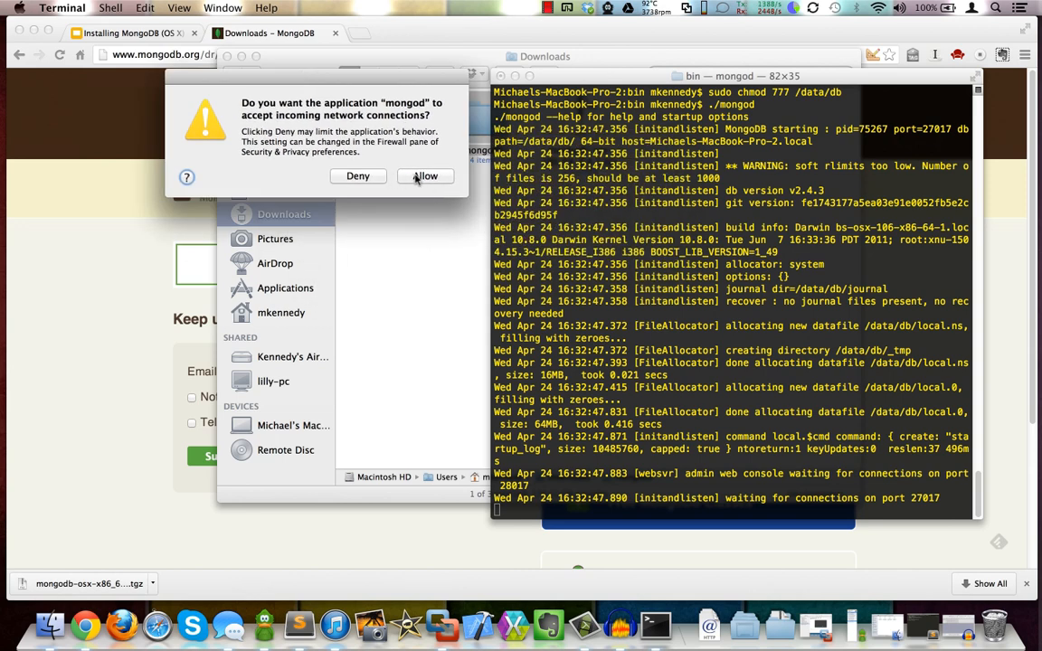
click(425, 176)
text(m)
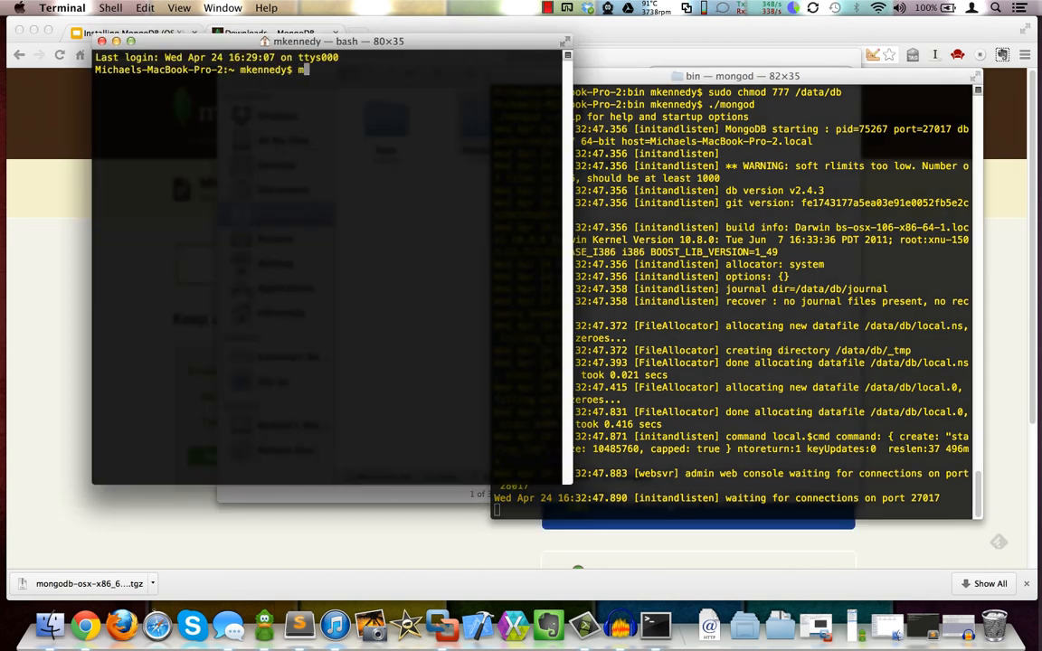
Connect the mongo shell to the running server and list its databases with show dbs
text(ongo)
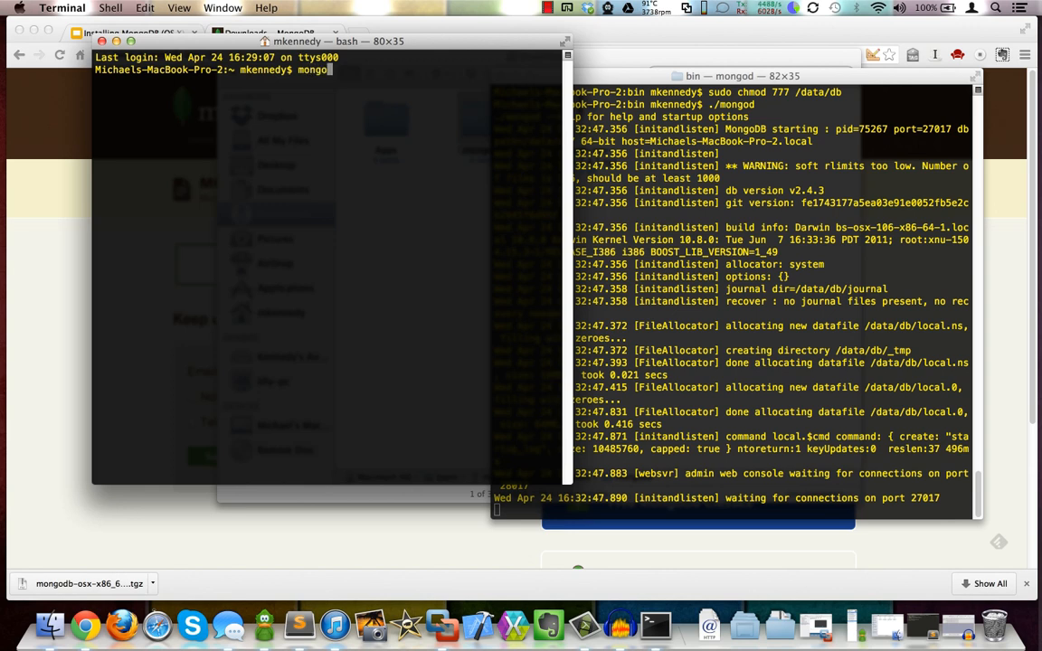
key(Return)
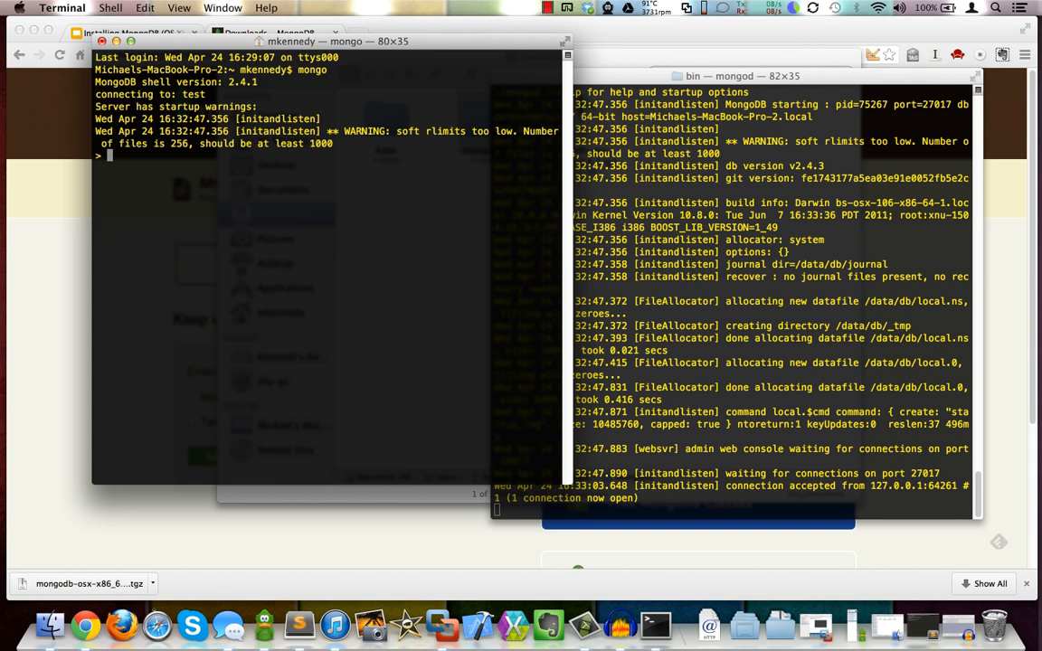
text(show dbs)
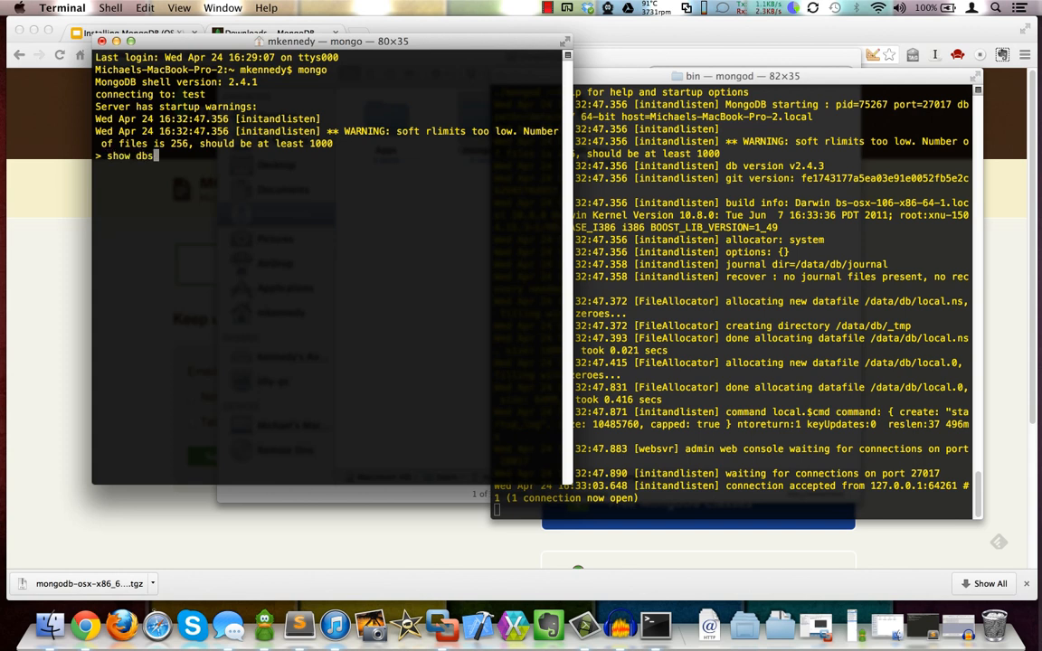
key(Return)
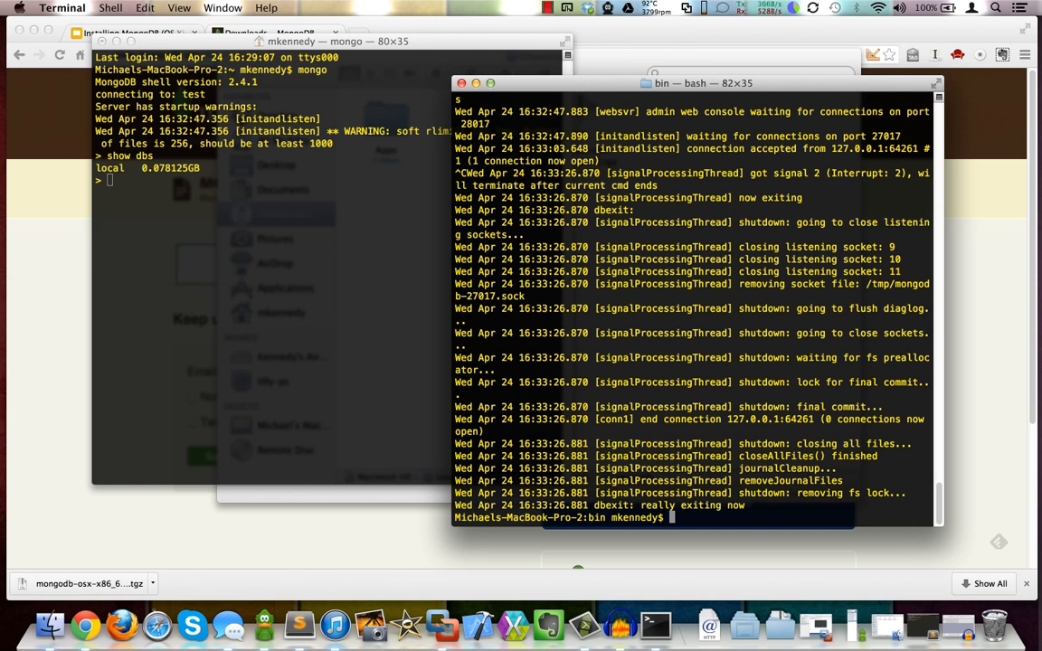
Draft ./mongod --dbpath /data/db --directoryperdb --rest --log as the restart command
text(./mongod)
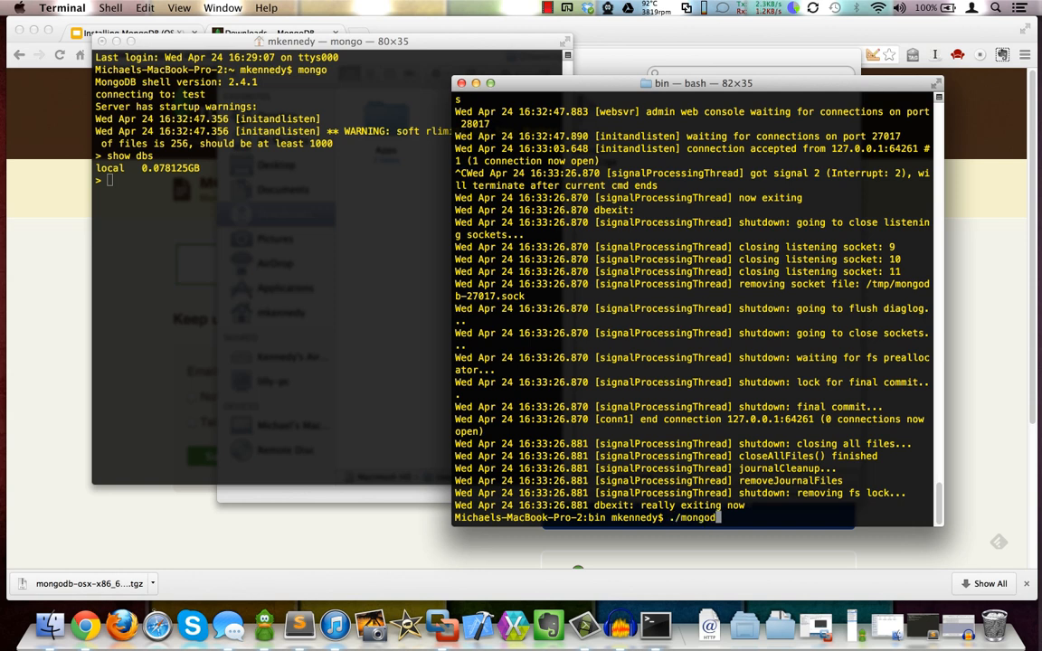
text(--d)
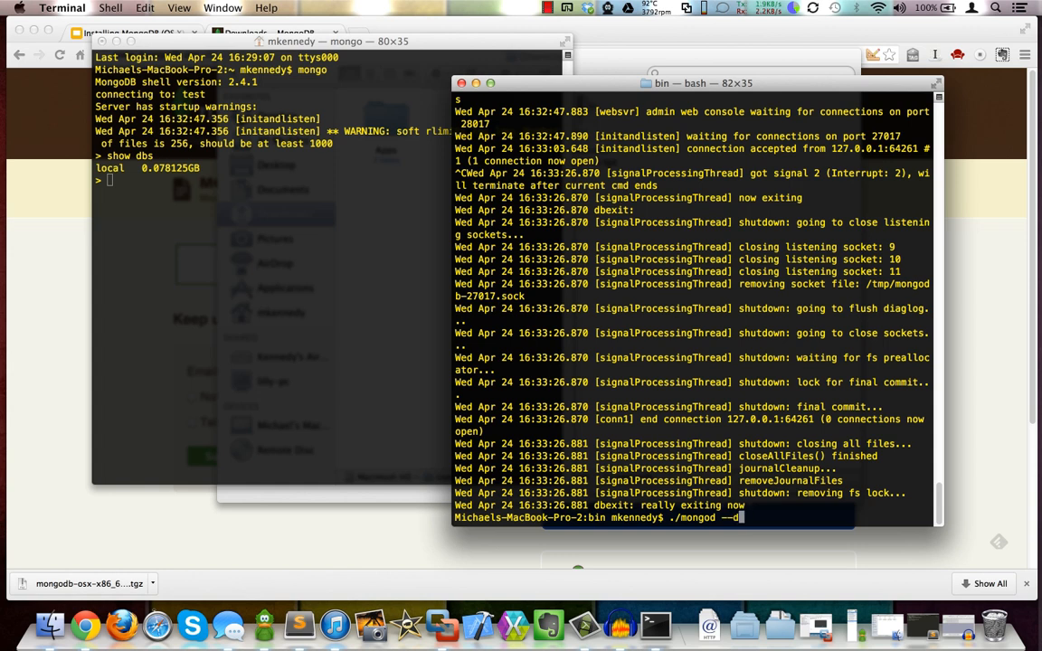
text(p)
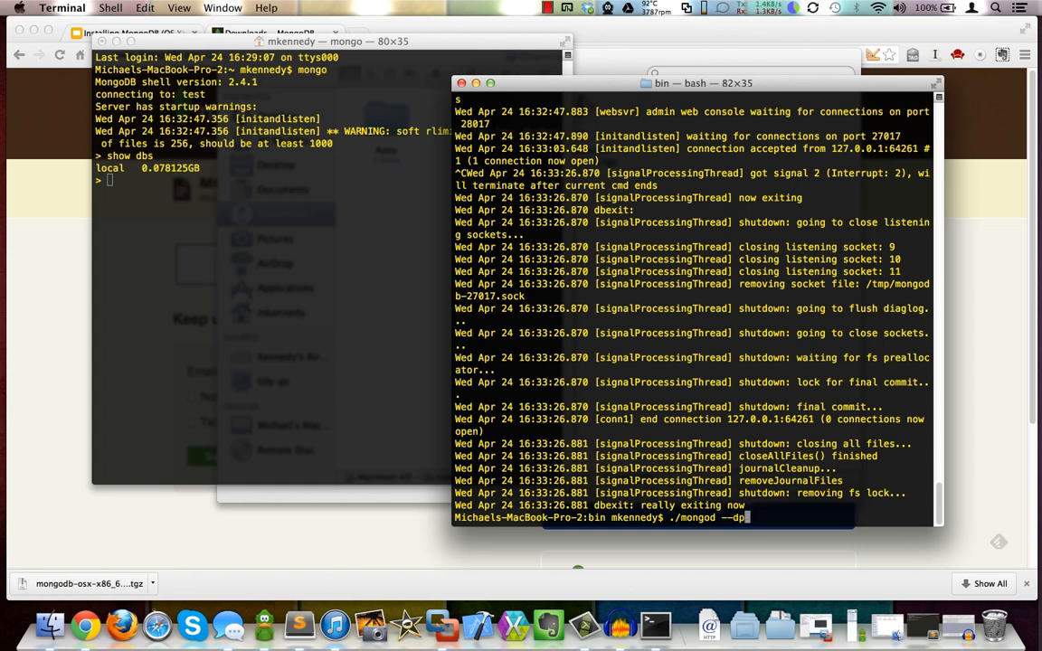
text(bpath /data/db --d)
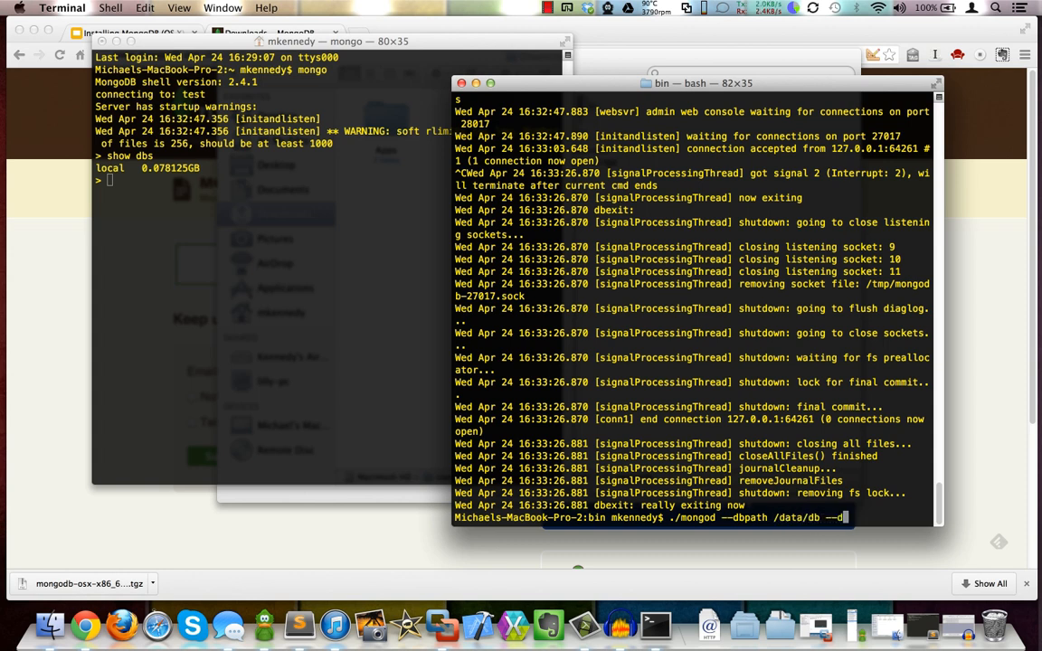
text(irectoryp)
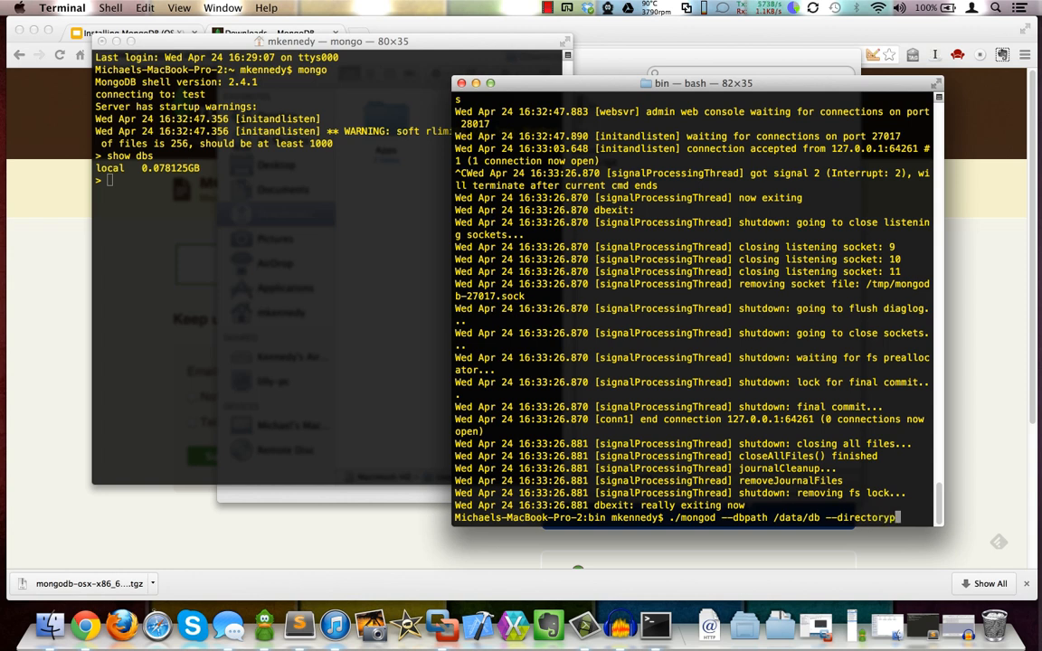
text(erdb --rest)
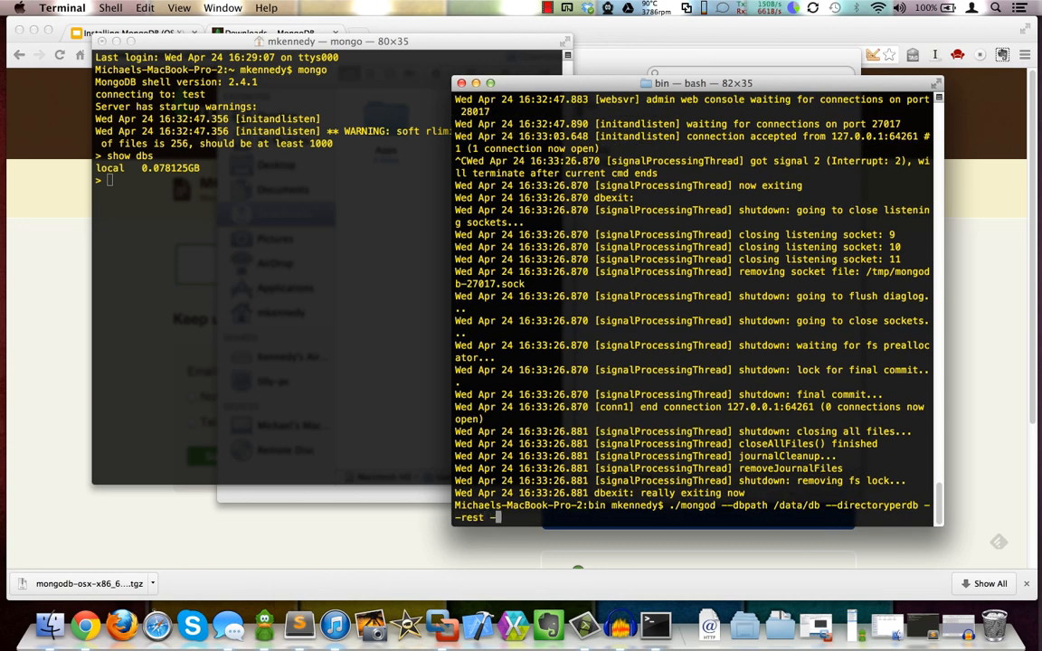
text(--log)
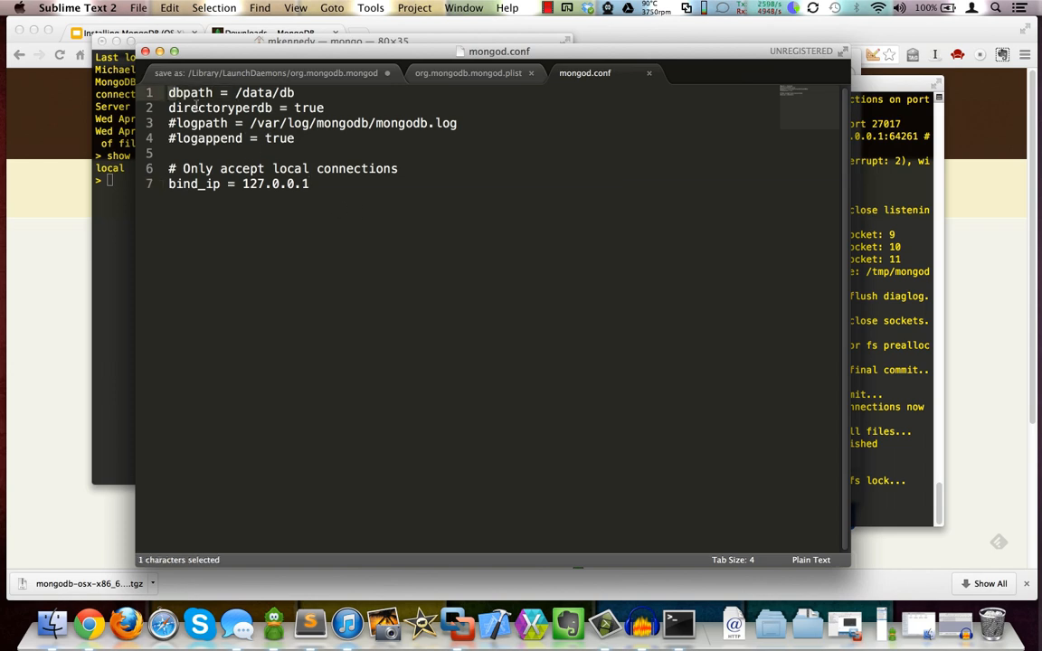
Save the config as mongod.conf inside the mongodb folder in Downloads
click(242, 138)
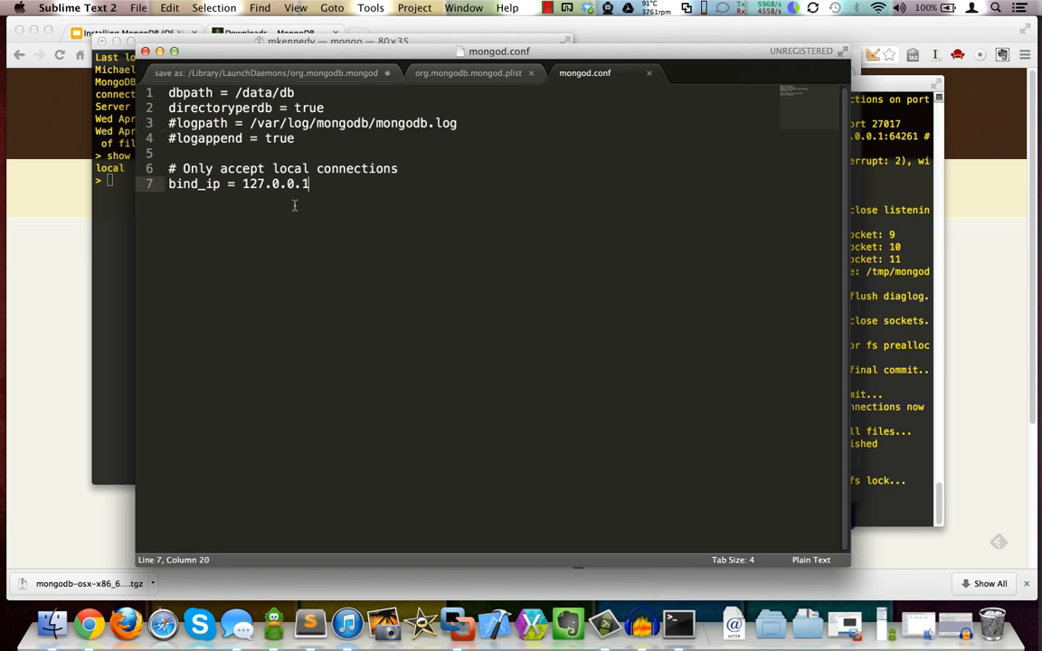
mouse_move(760, 249)
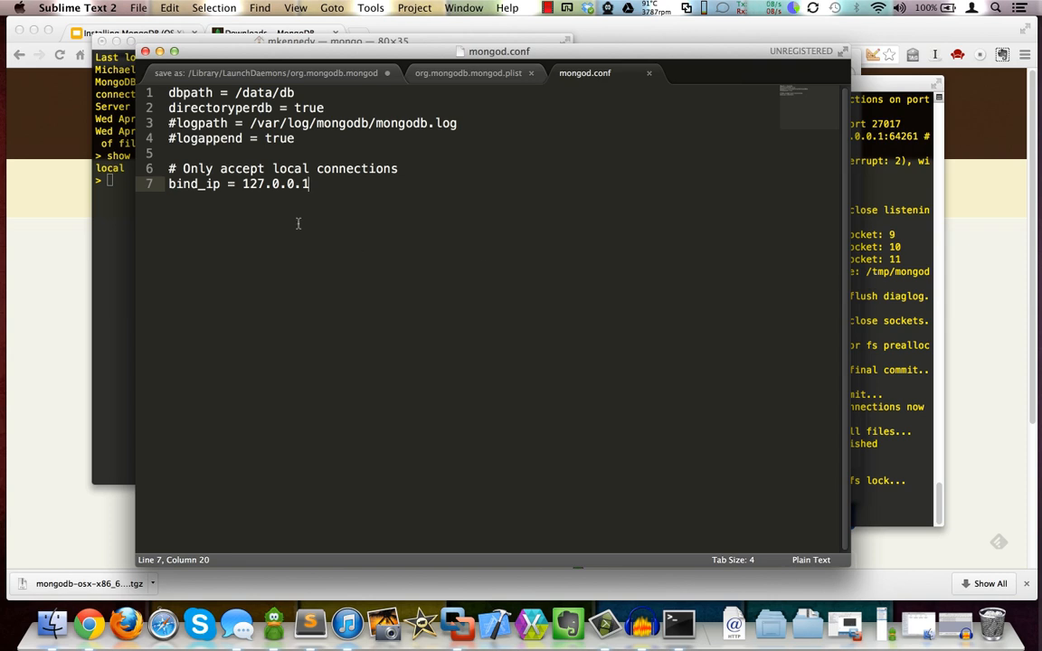
mouse_move(349, 191)
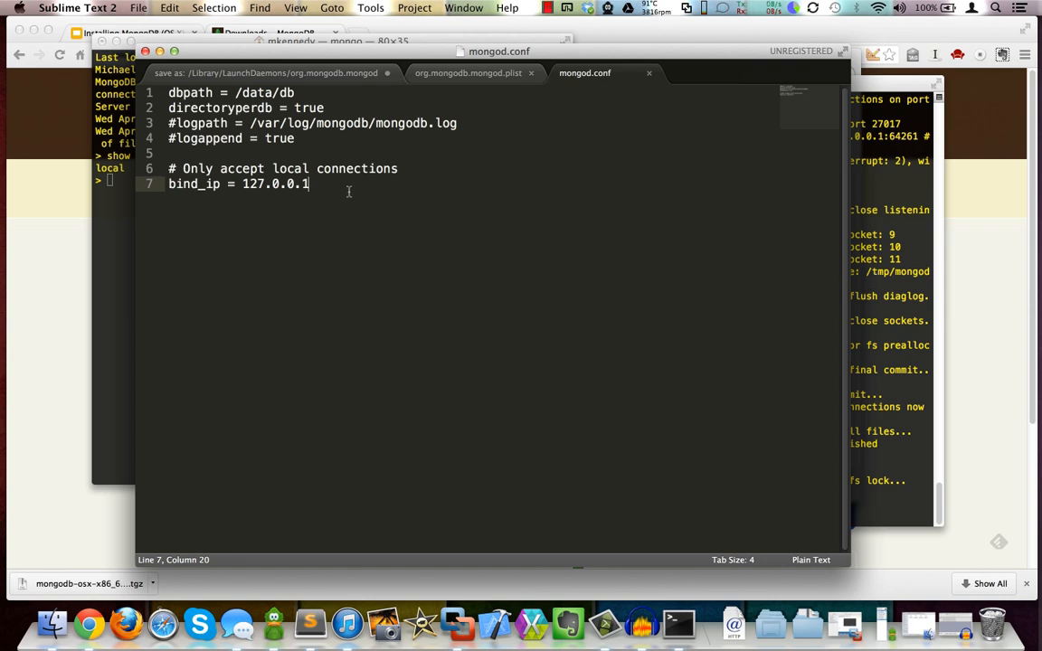
click(137, 7)
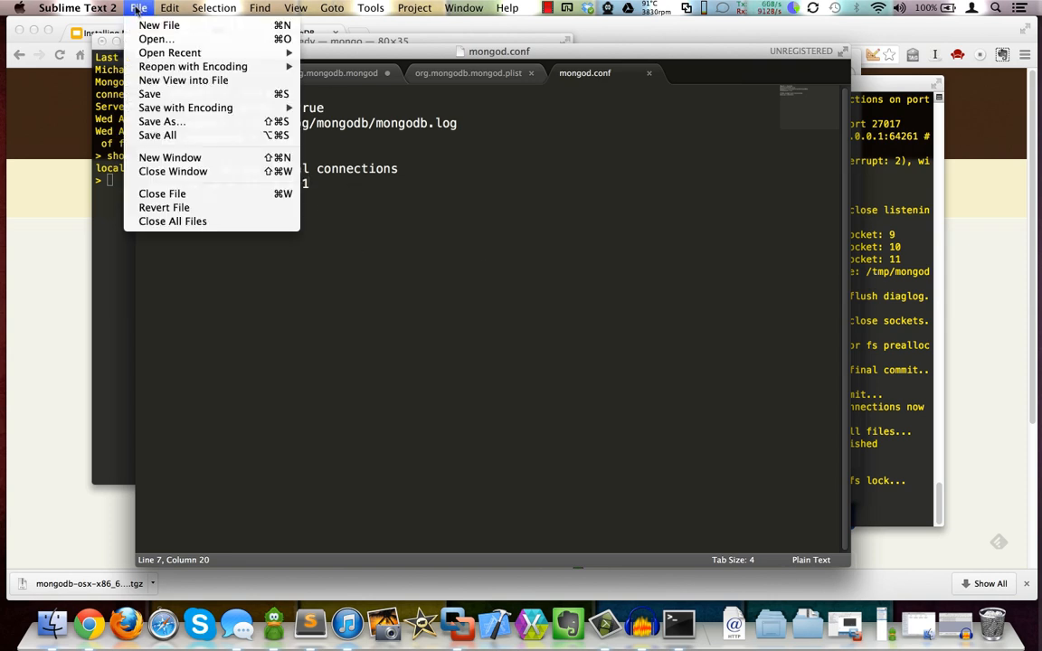
click(162, 122)
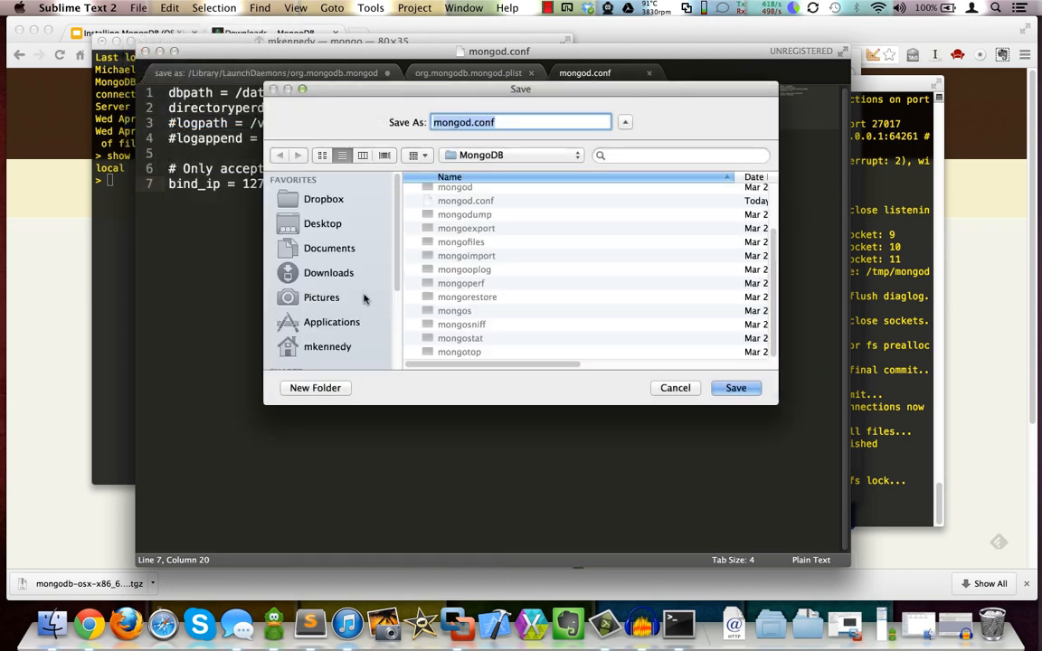
click(329, 272)
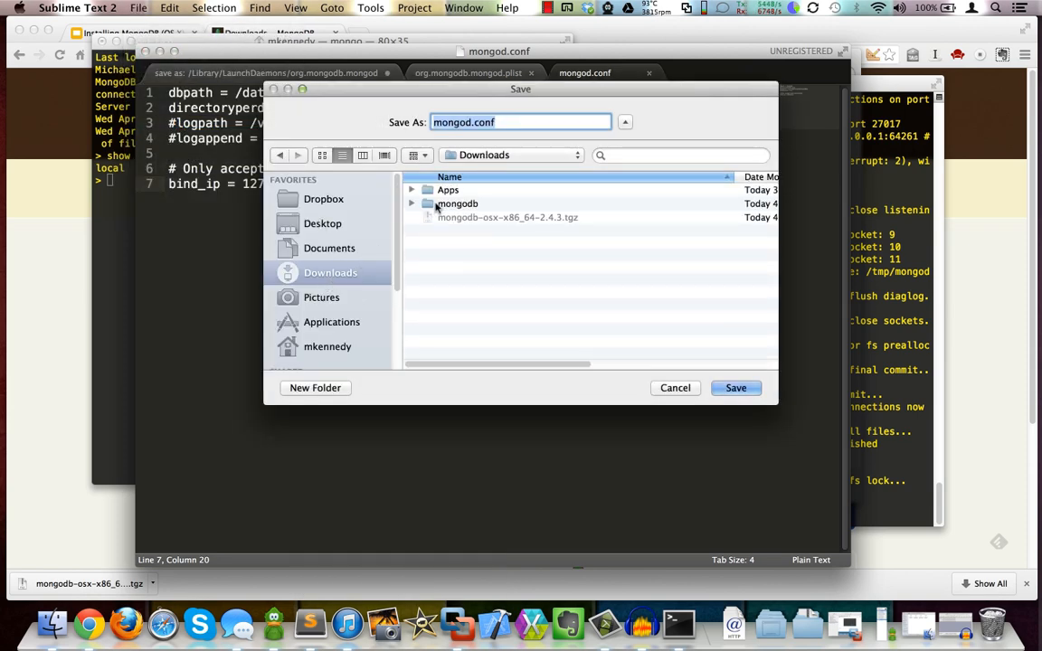
double_click(456, 202)
text(./mongod mongod)
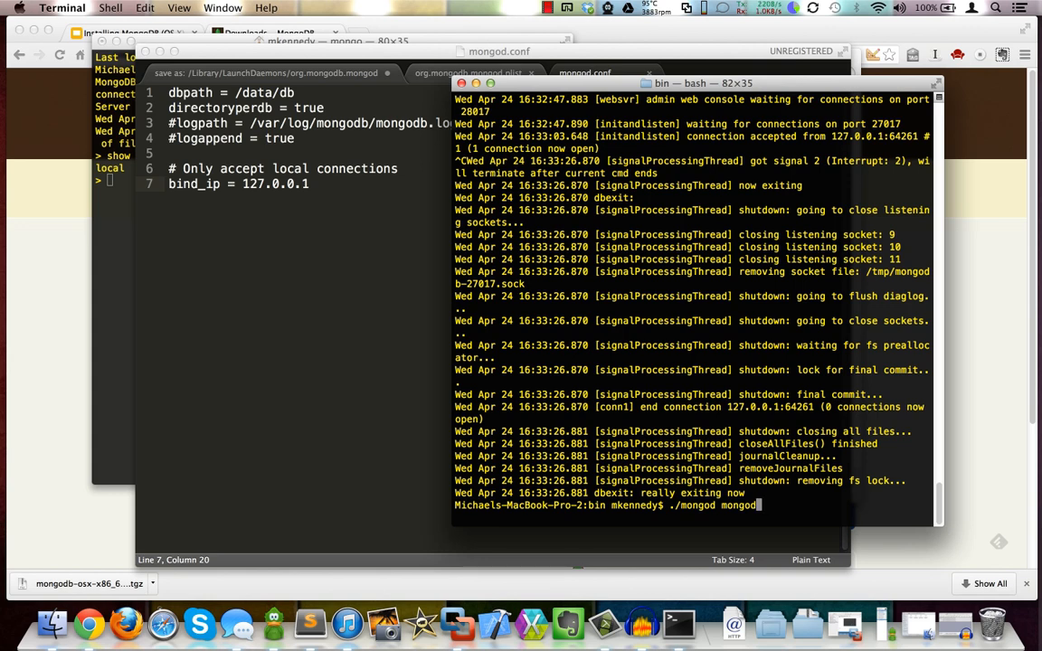
Run ./mongod, then rerun it as ./mongod --config mongod.conf so it waits on port 27017
key(Return)
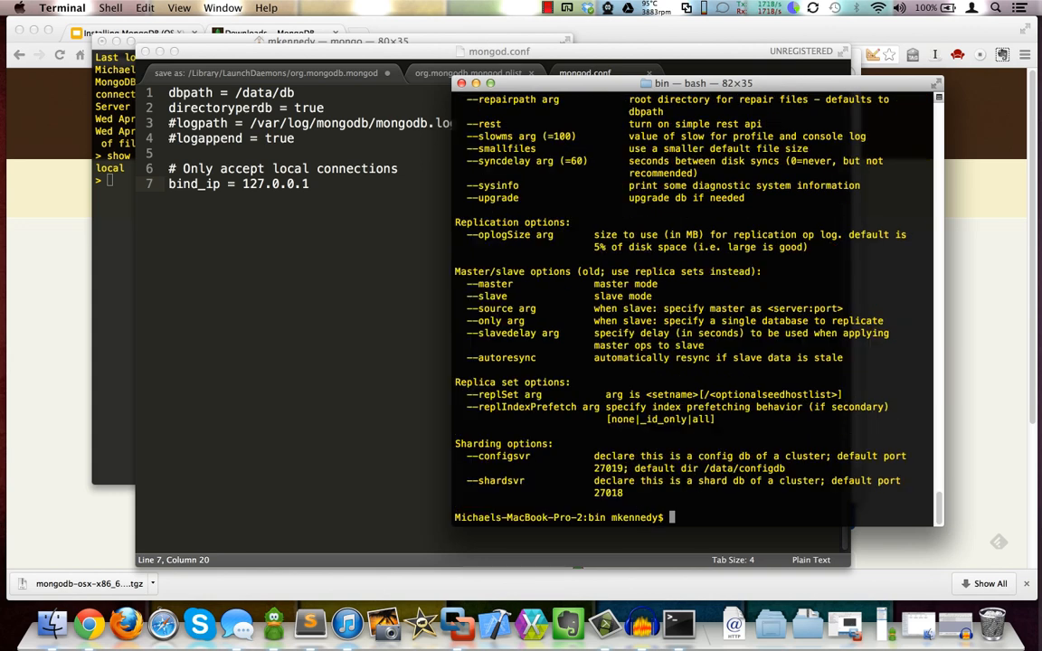
text(./mongod mongod.conf)
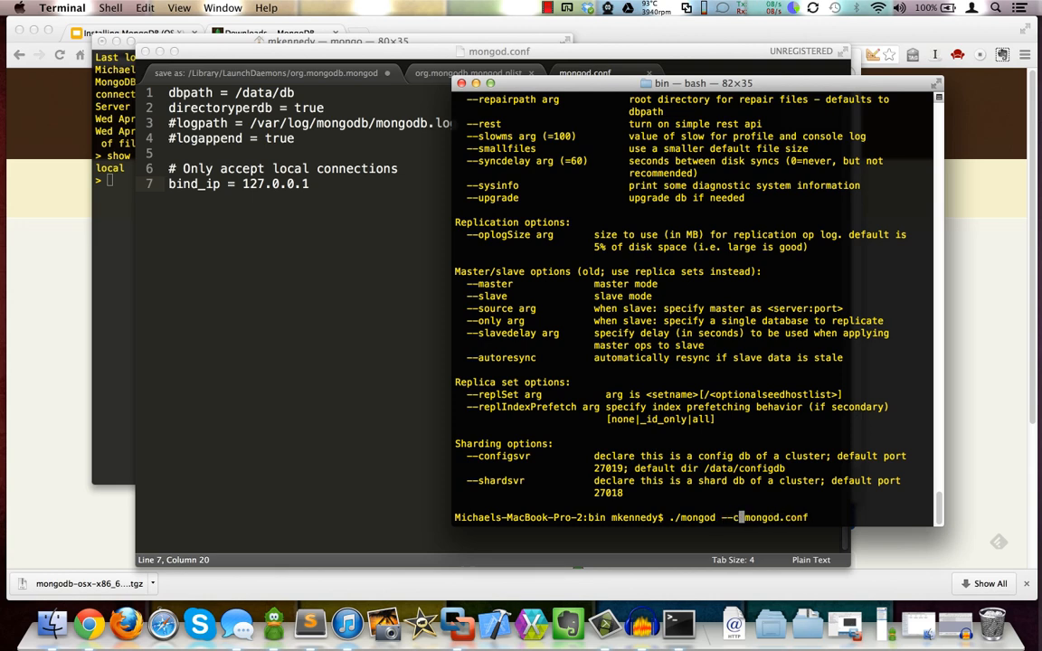
key(Return)
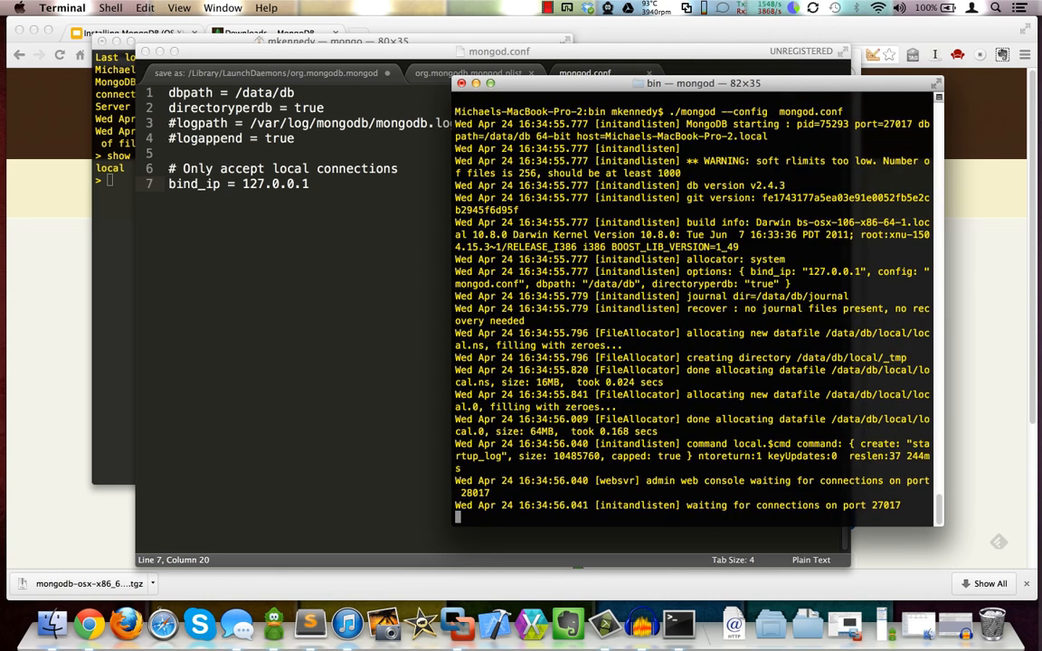
click(835, 7)
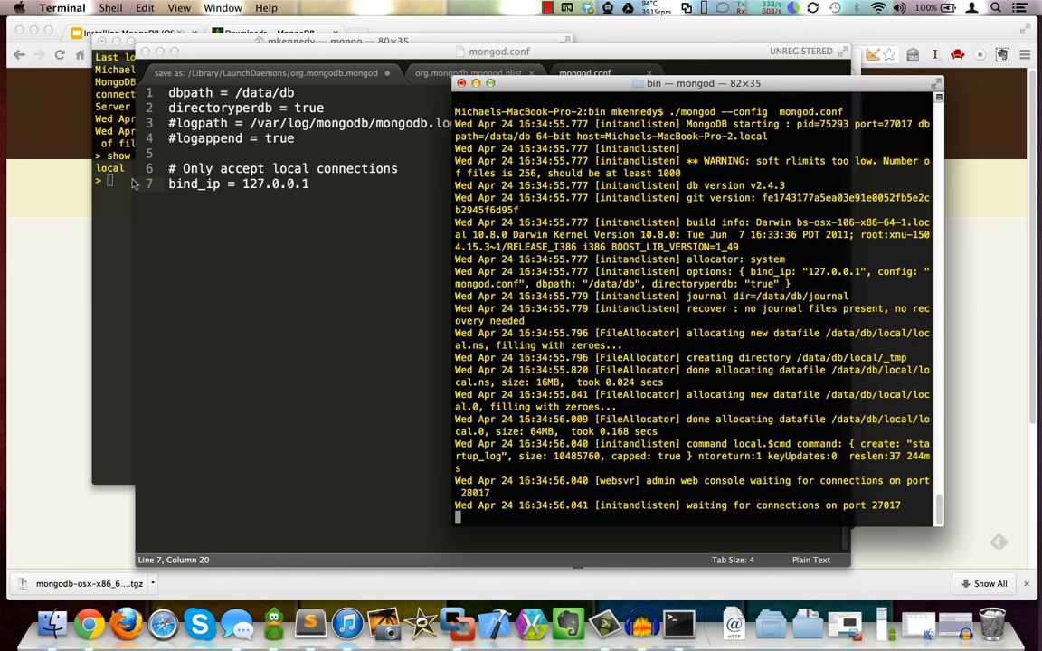
mouse_move(325, 184)
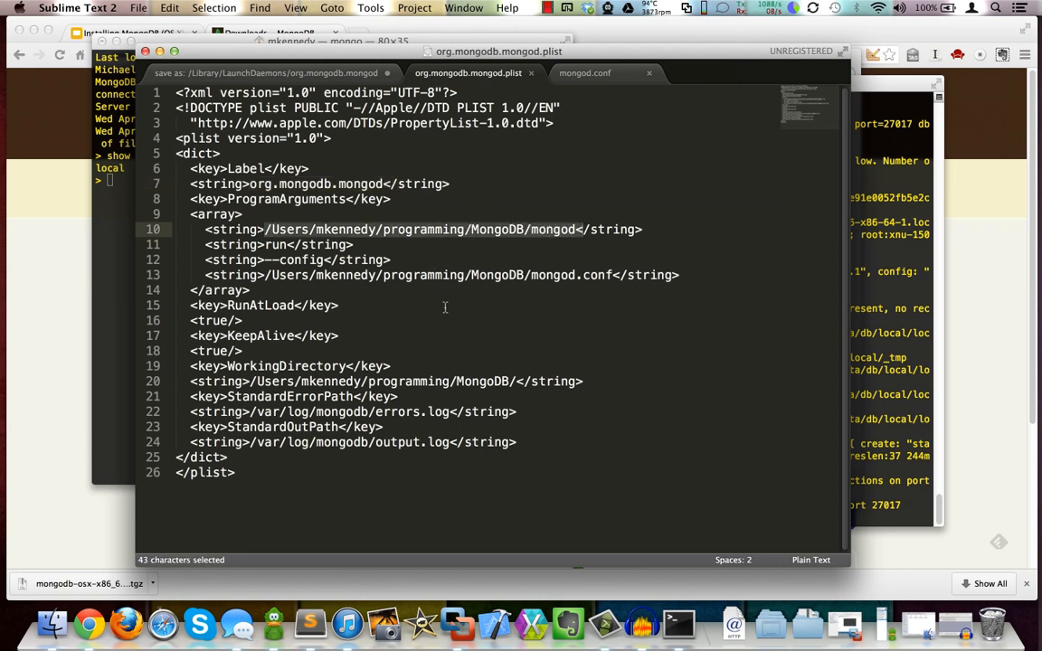
Select the mongod executable path in the org.mongodb.mongod.plist program arguments
double_click(298, 261)
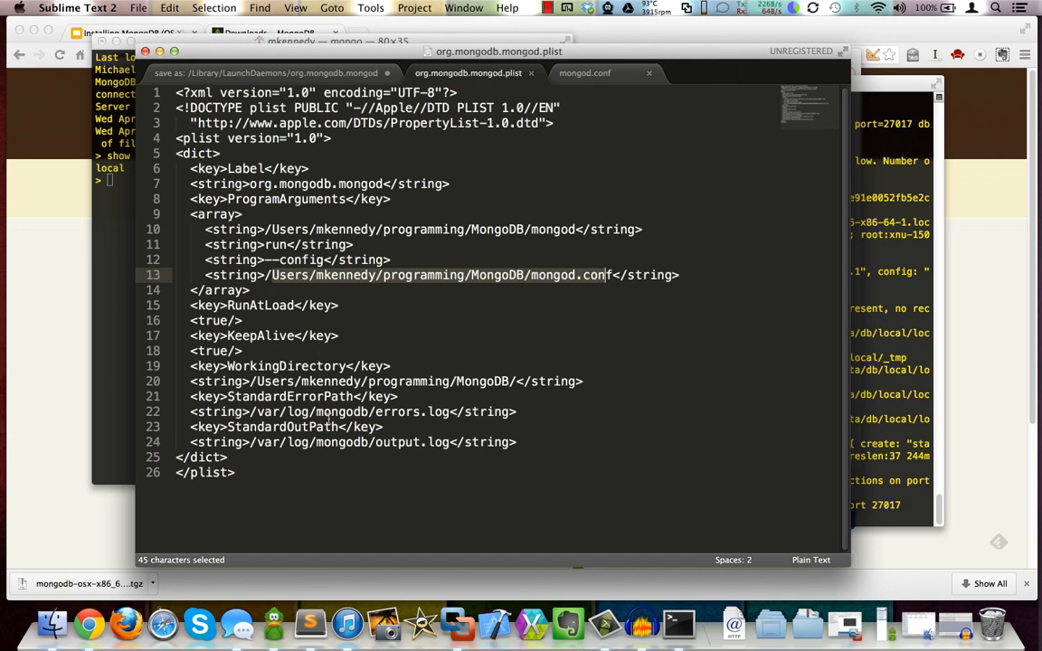
mouse_move(417, 369)
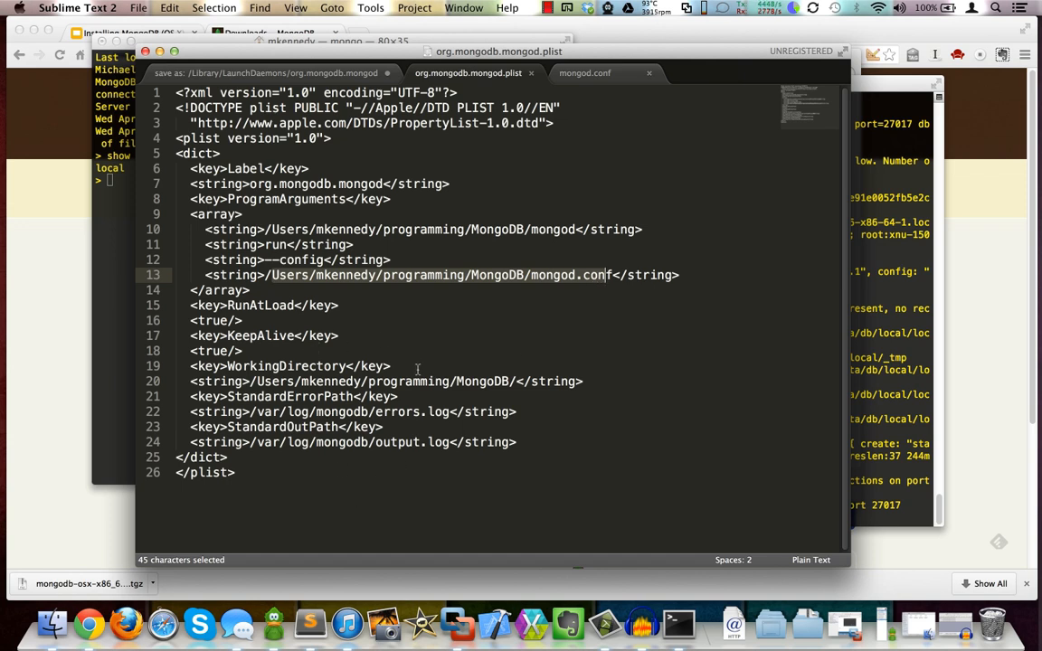
mouse_move(394, 366)
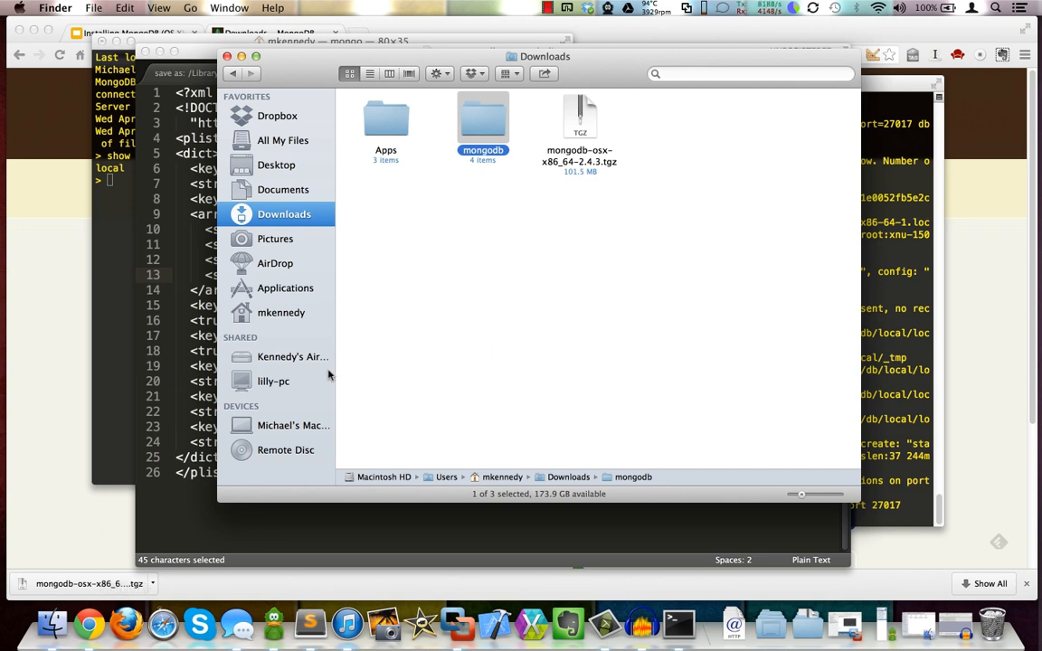
Navigate to /Library/LaunchDaemons and select org.mongodb.mongod.plist
click(293, 425)
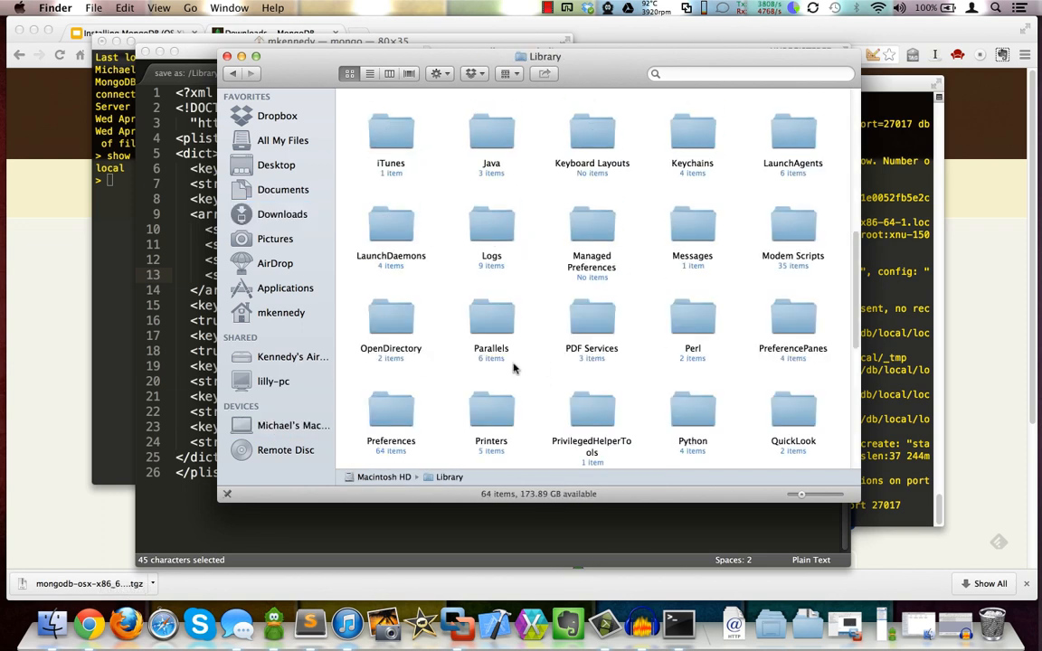
double_click(391, 224)
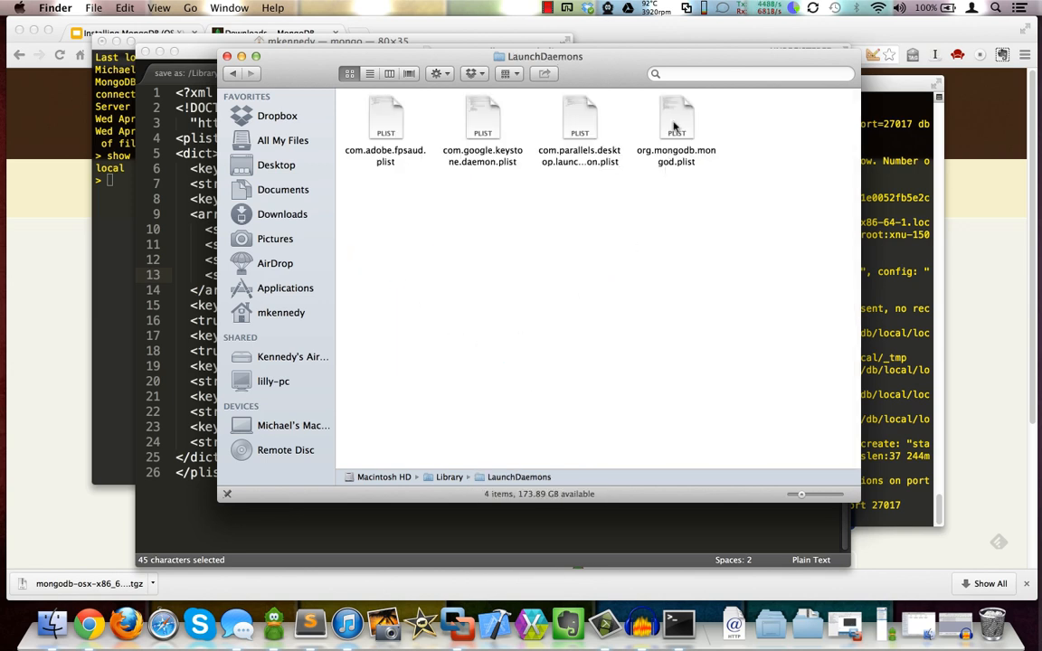
click(676, 118)
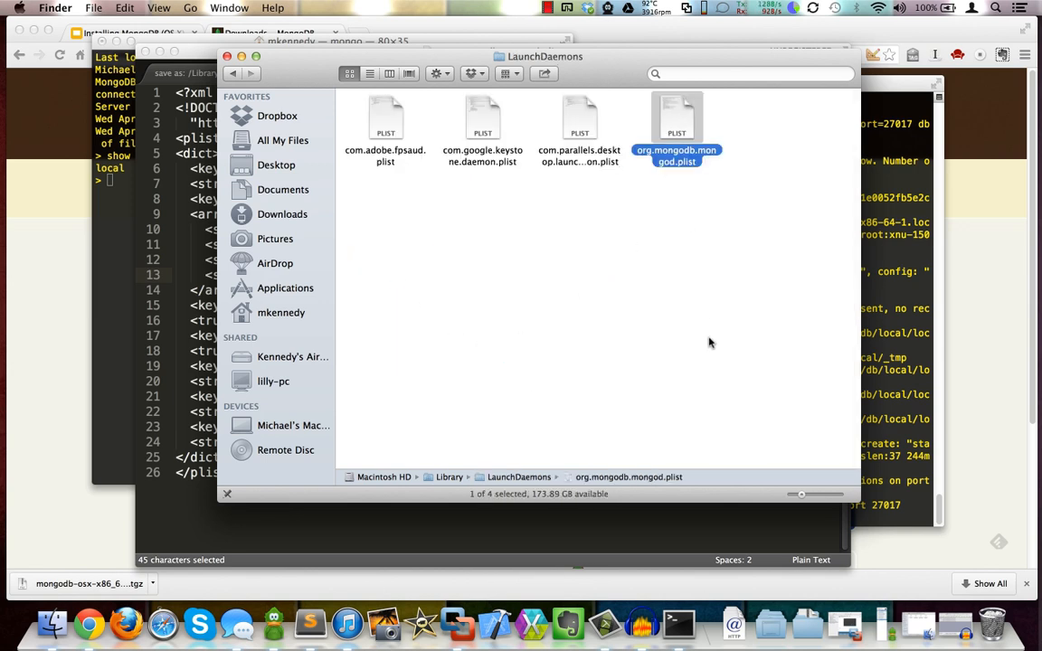
mouse_move(745, 152)
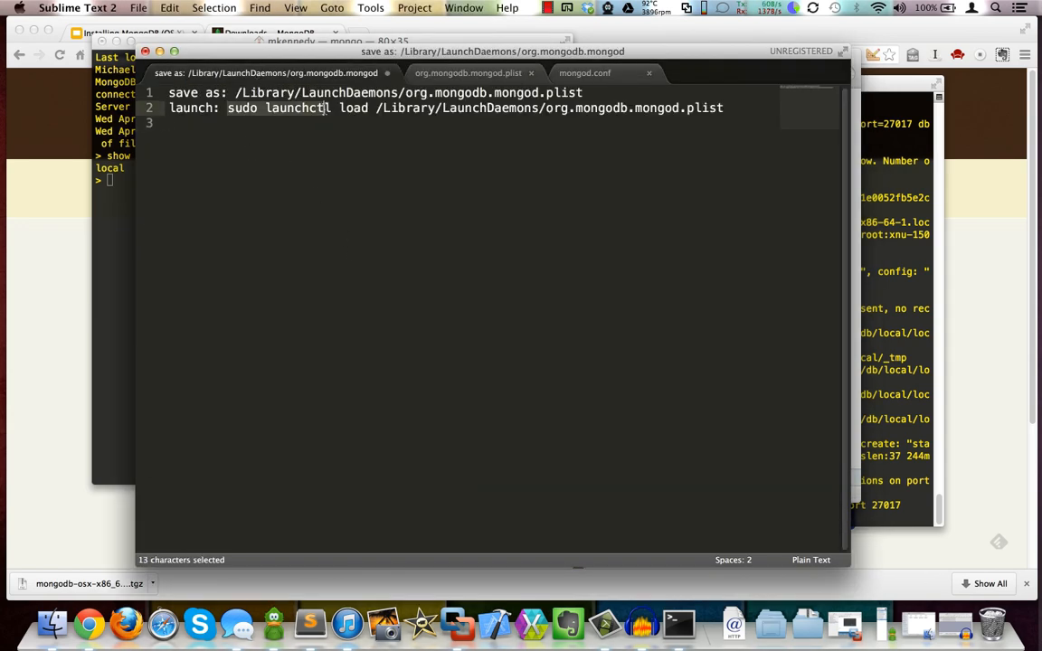
Select the sudo launchctl load command in the notes
drag(322, 108, 723, 108)
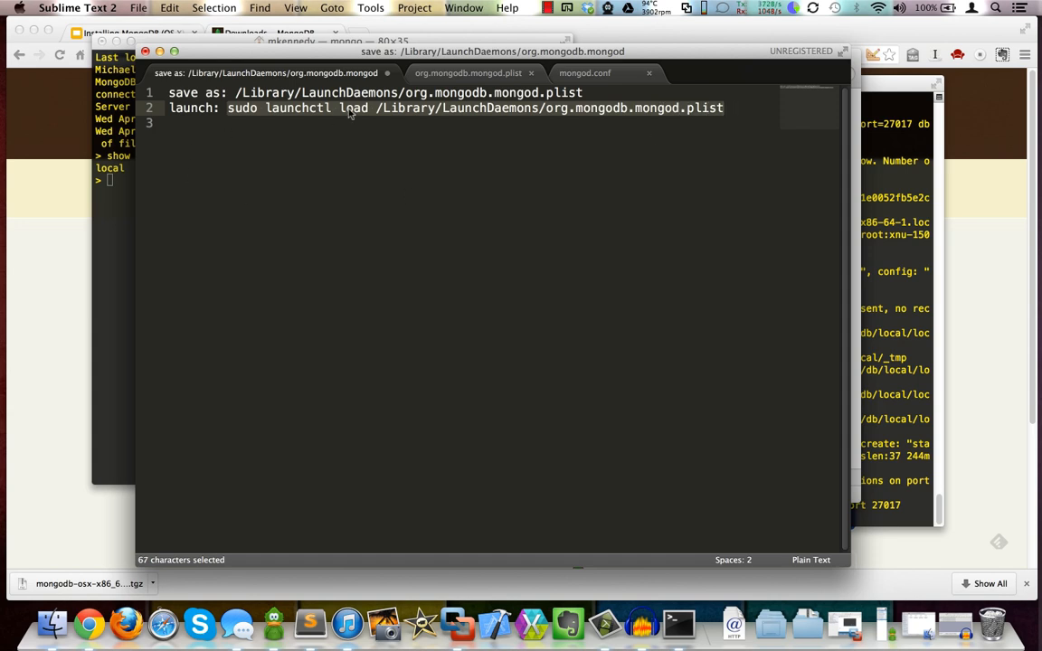
double_click(242, 108)
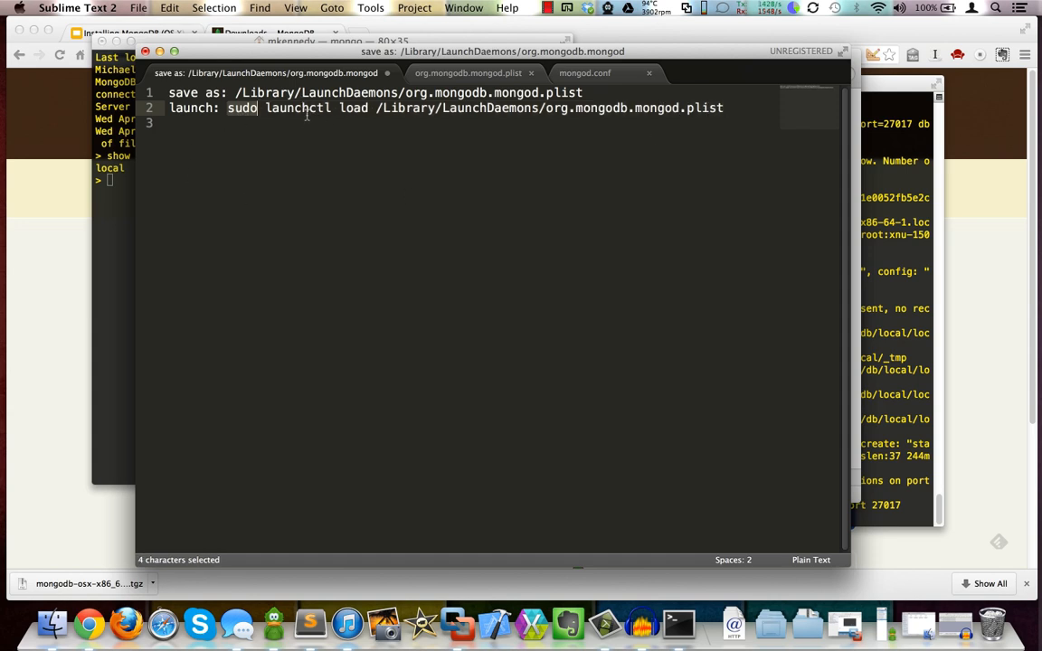
drag(257, 109, 676, 109)
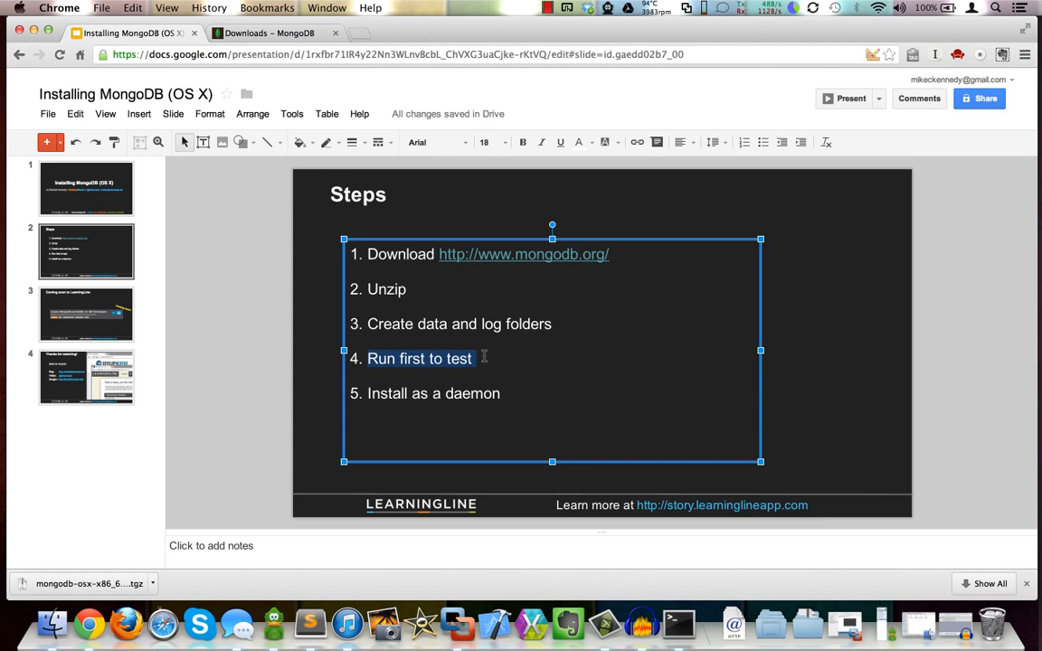
Advance through the Coming soon slide to the closing Thanks for watching slide
click(601, 434)
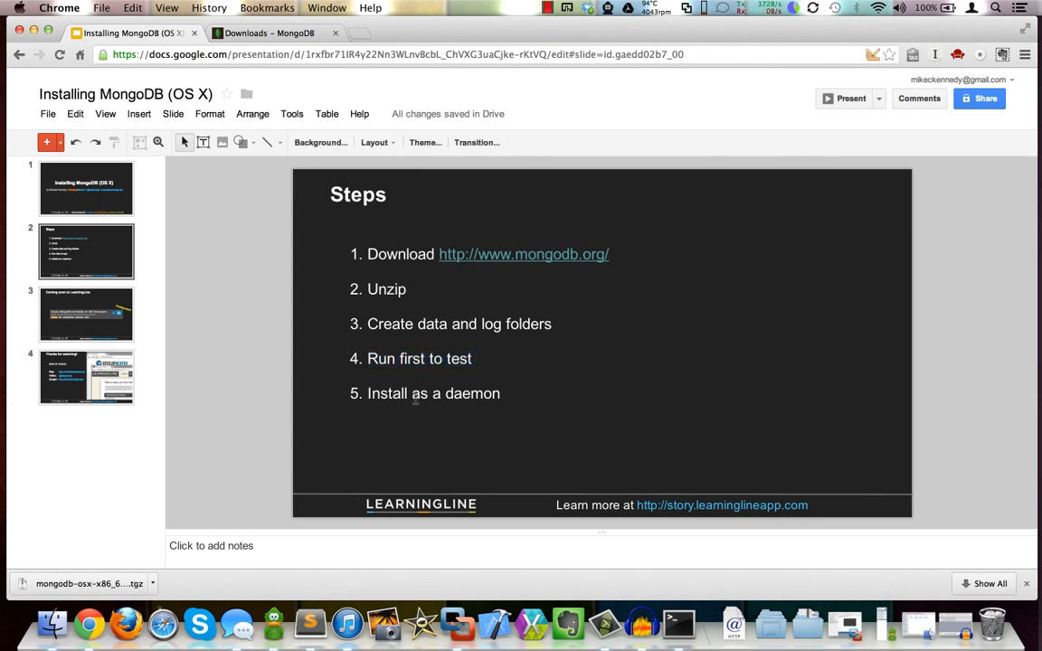
click(87, 315)
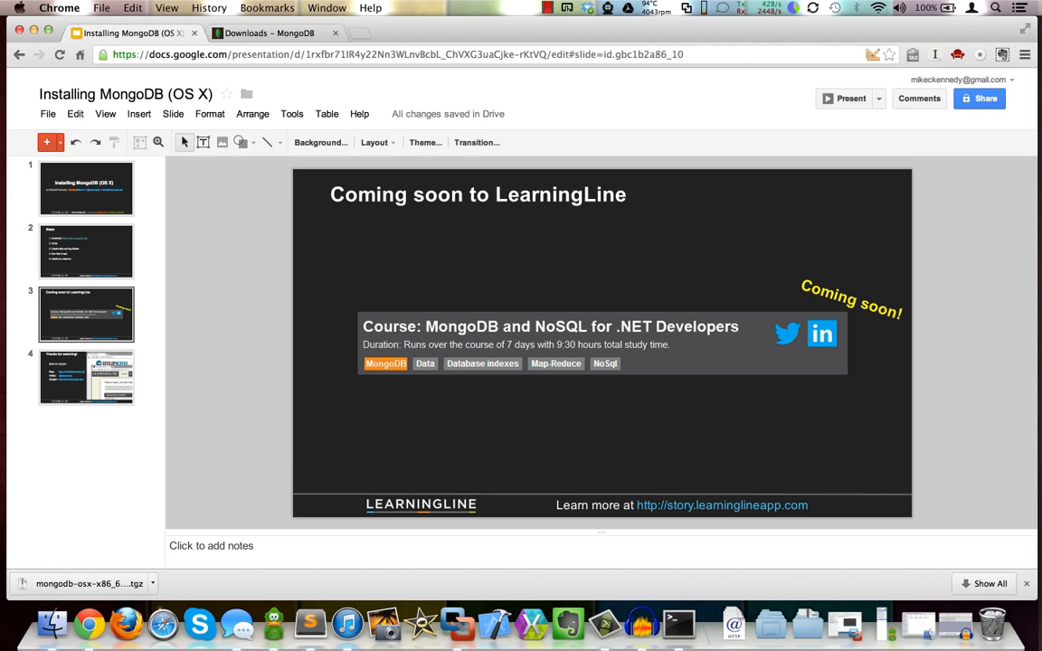
mouse_move(553, 436)
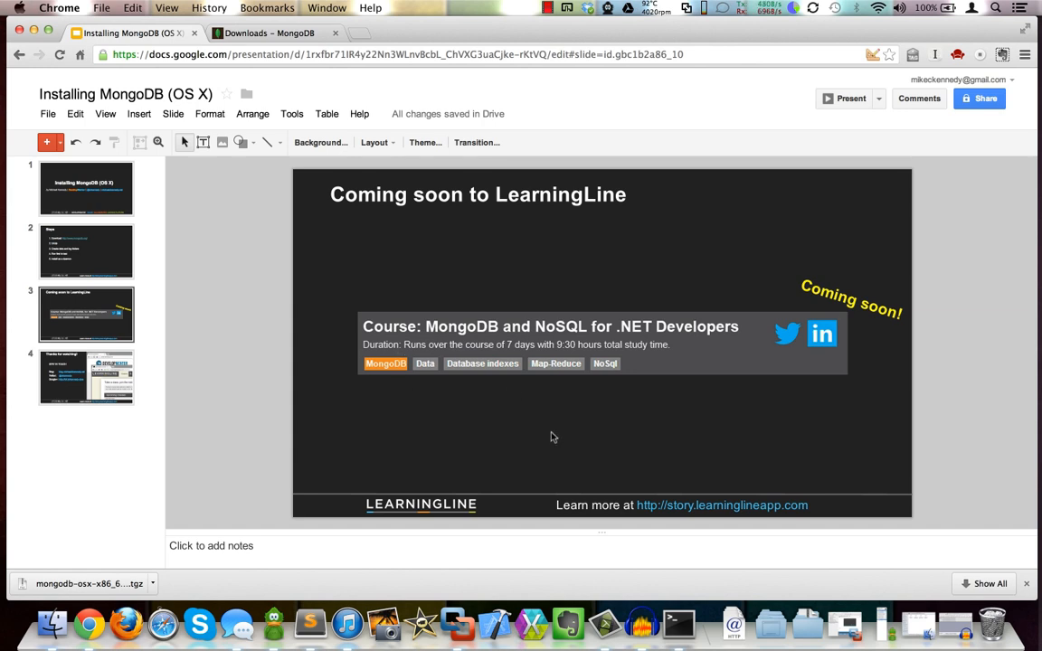
mouse_move(763, 530)
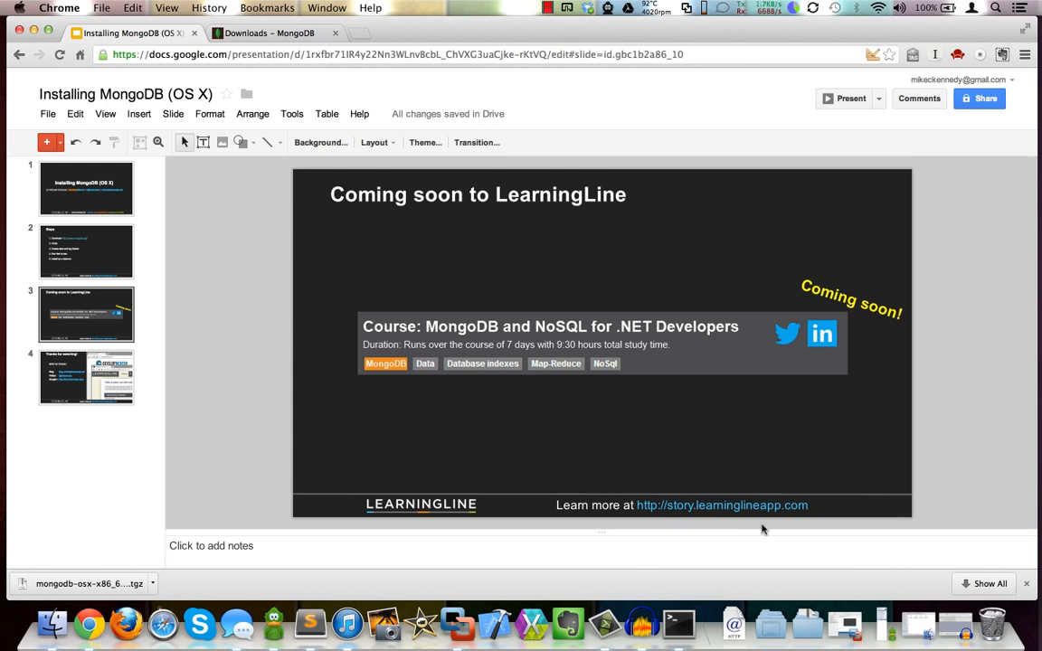
mouse_move(749, 479)
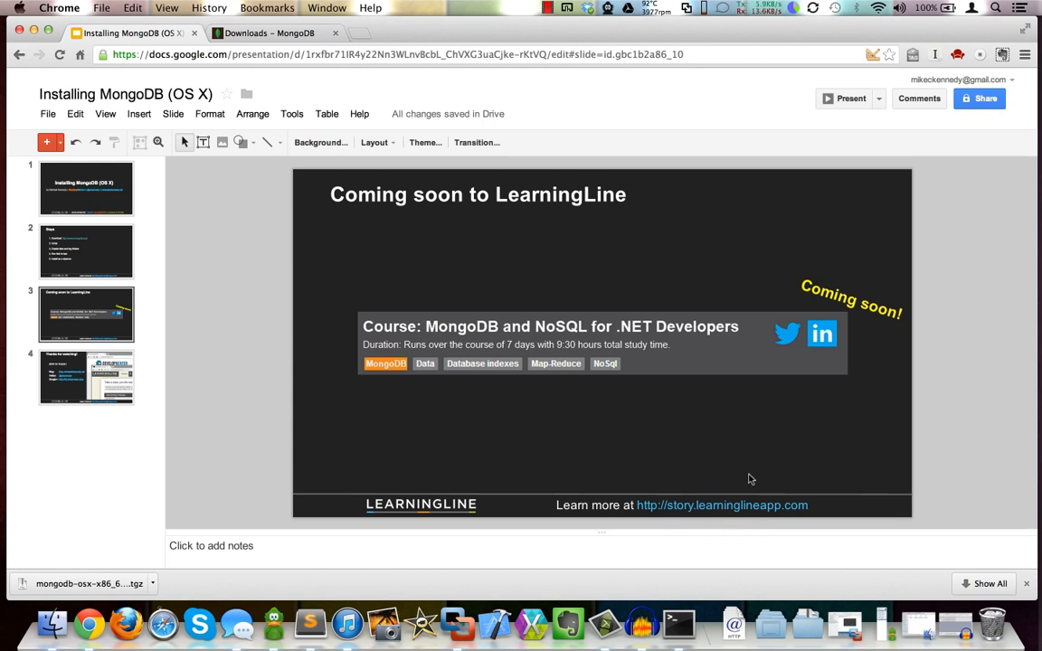
click(87, 378)
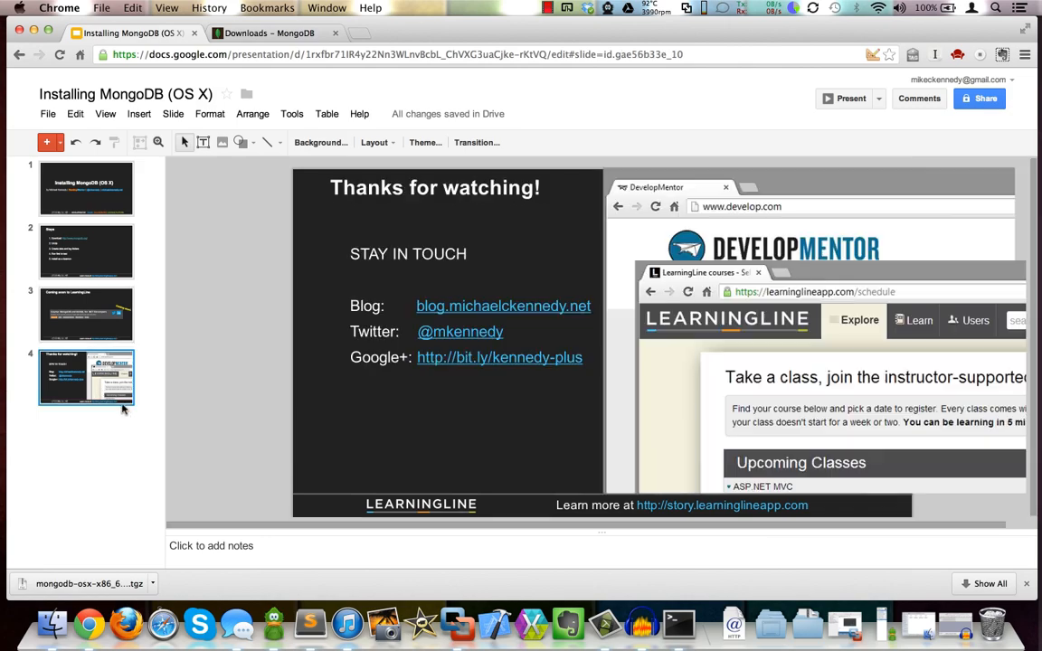
click(850, 98)
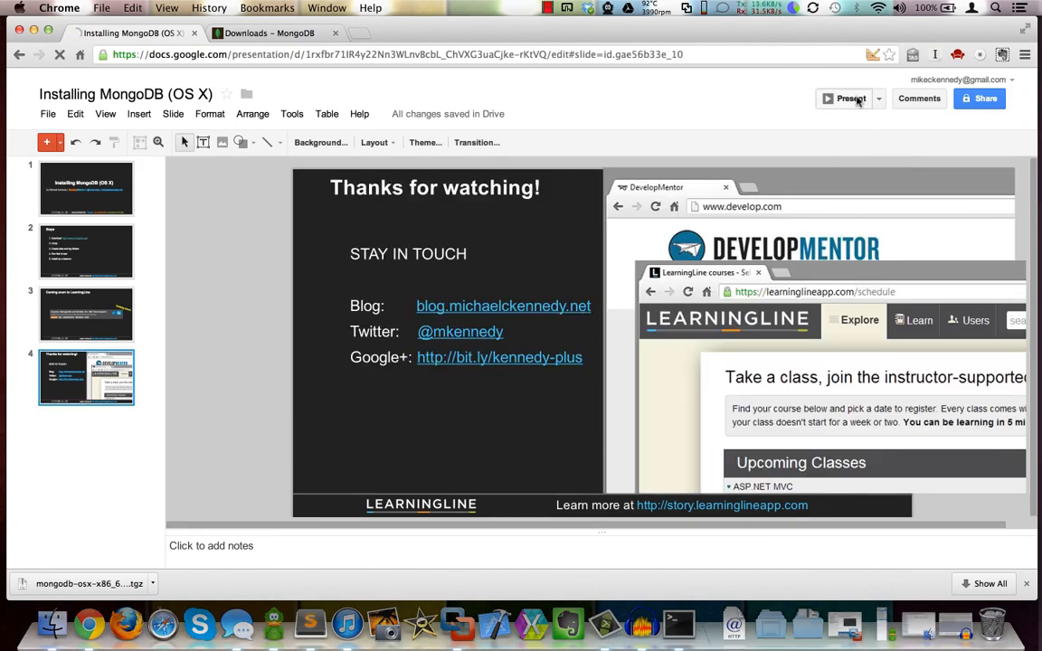